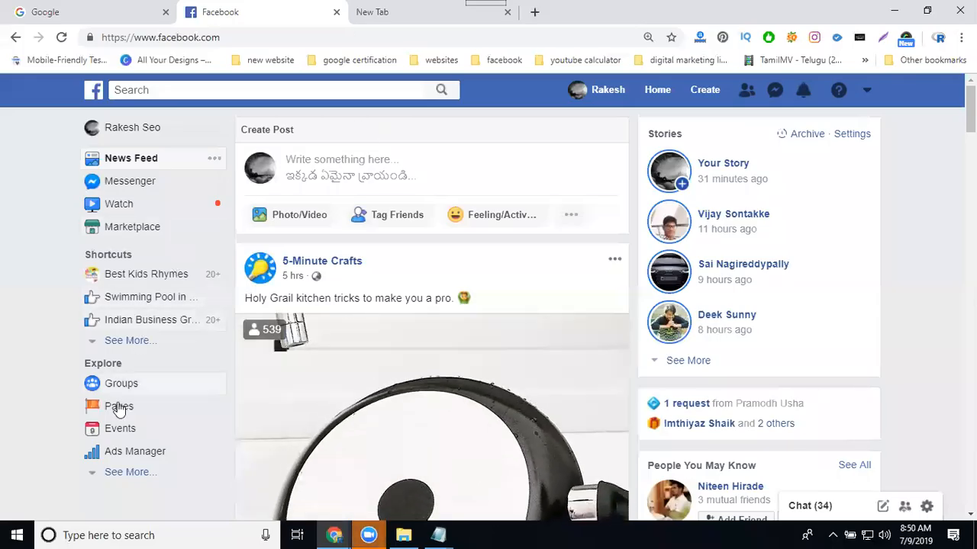
{"action": "mouse_move", "coordinate": [120, 406]}
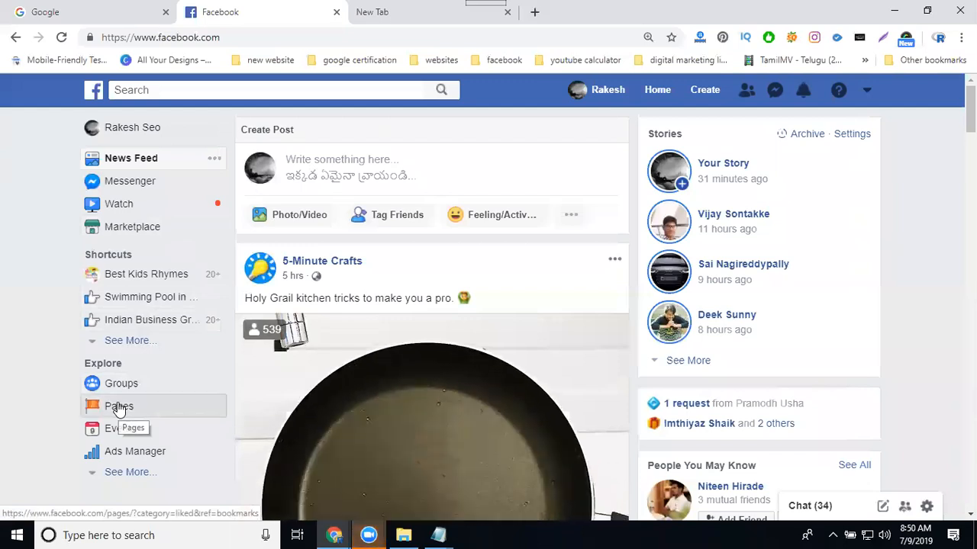
Browse the managed pages, return to the feed, then search 'facebook' in the new tab.
{"action": "left_click", "coordinate": [119, 406]}
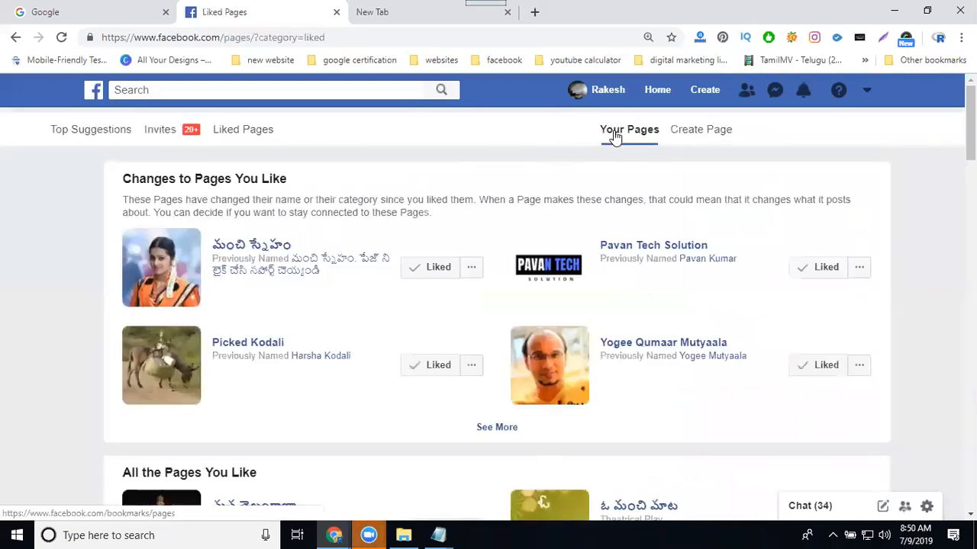
{"action": "left_click", "coordinate": [629, 129]}
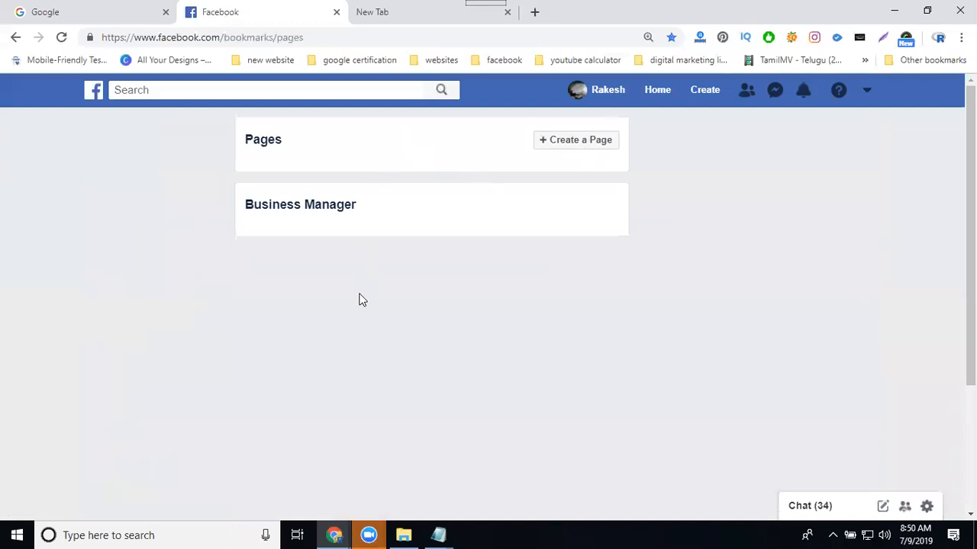
{"action": "mouse_move", "coordinate": [364, 252]}
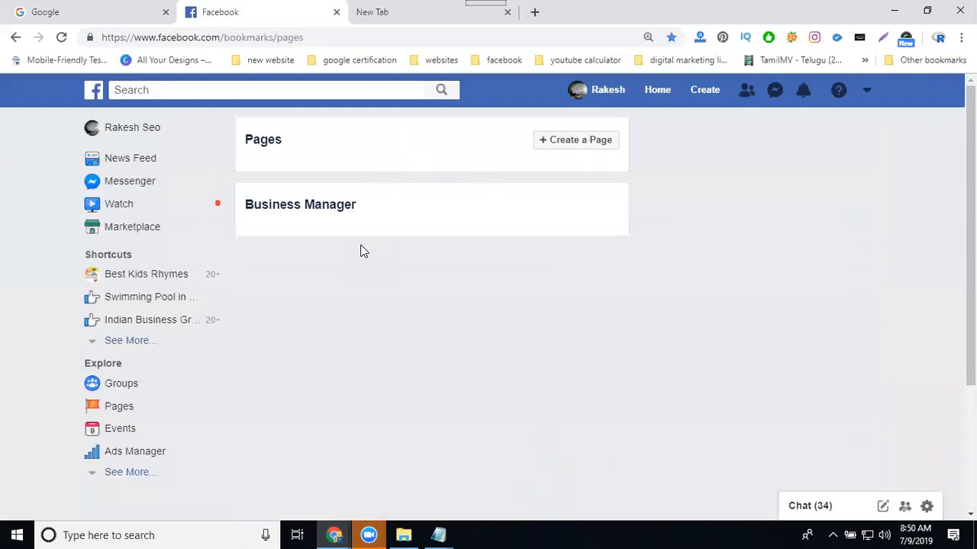
{"action": "mouse_move", "coordinate": [654, 85]}
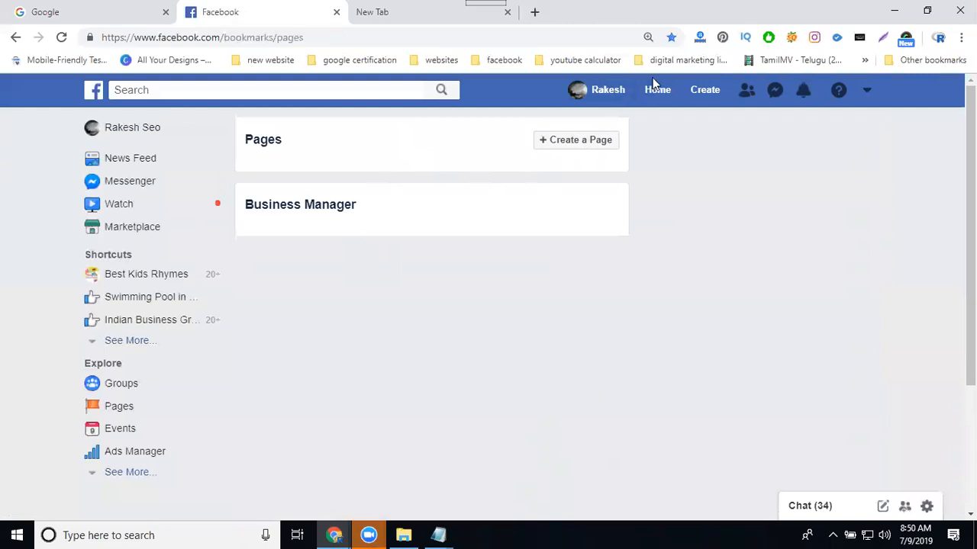
{"action": "left_click", "coordinate": [657, 90]}
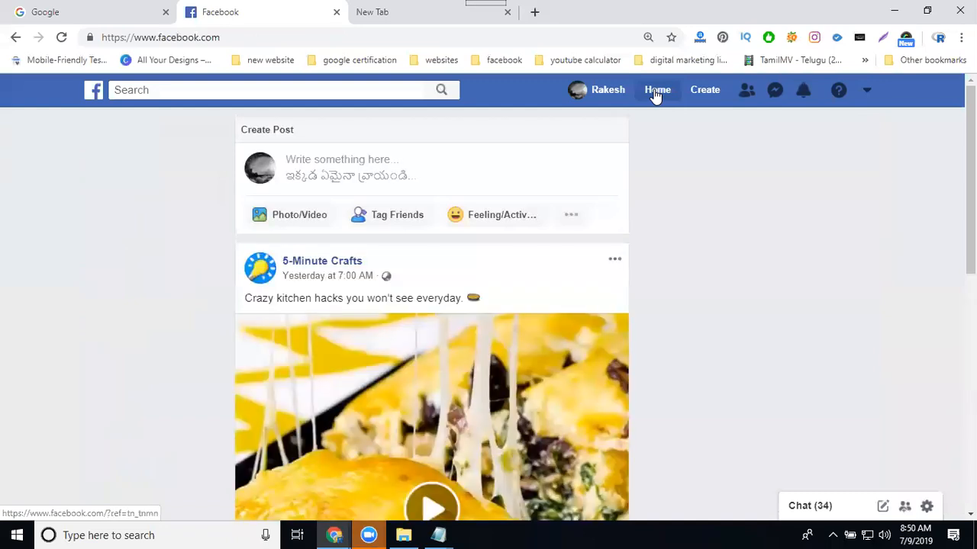
{"action": "left_click", "coordinate": [657, 89]}
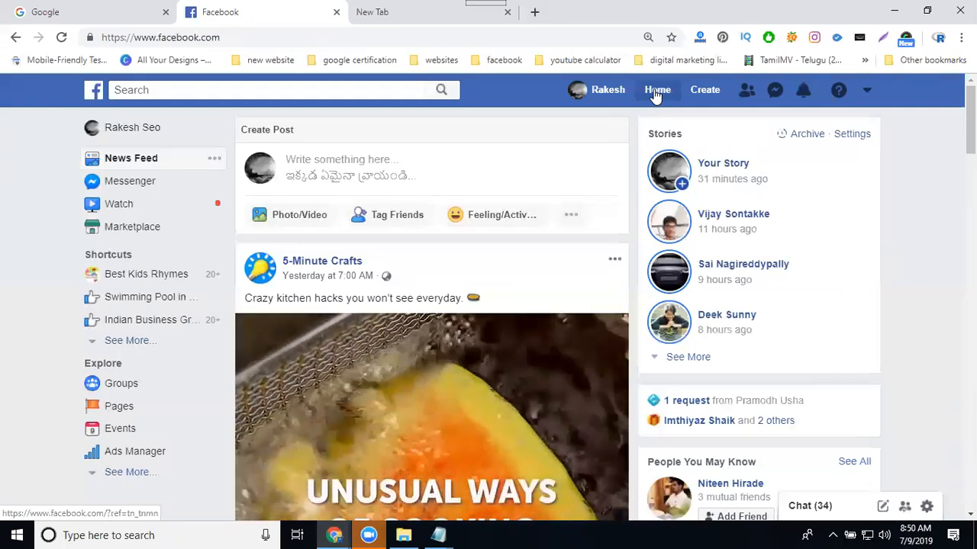
{"action": "left_click", "coordinate": [412, 12]}
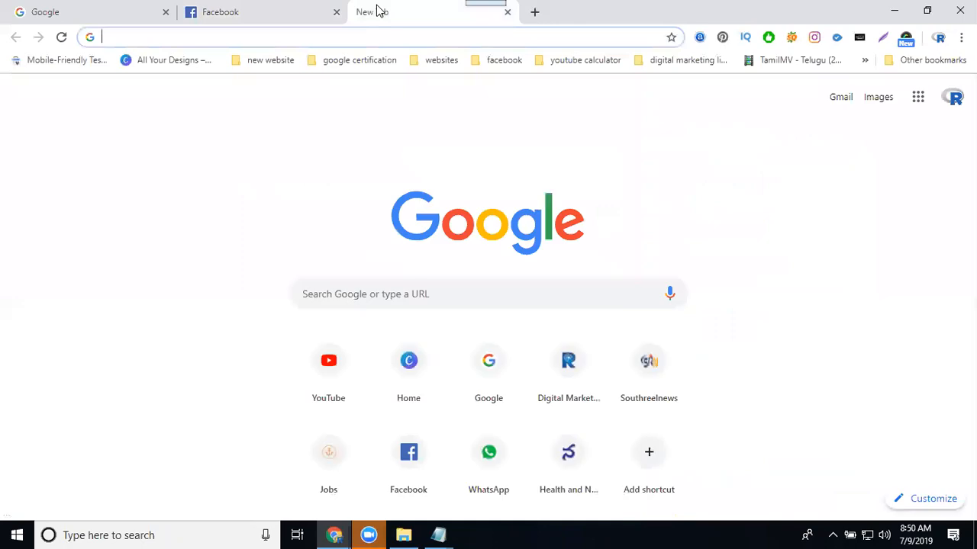
{"action": "type", "text": "facebook.com/creatorstudio/?tab=home&context_id=0&collection_id=2401787626745589"}
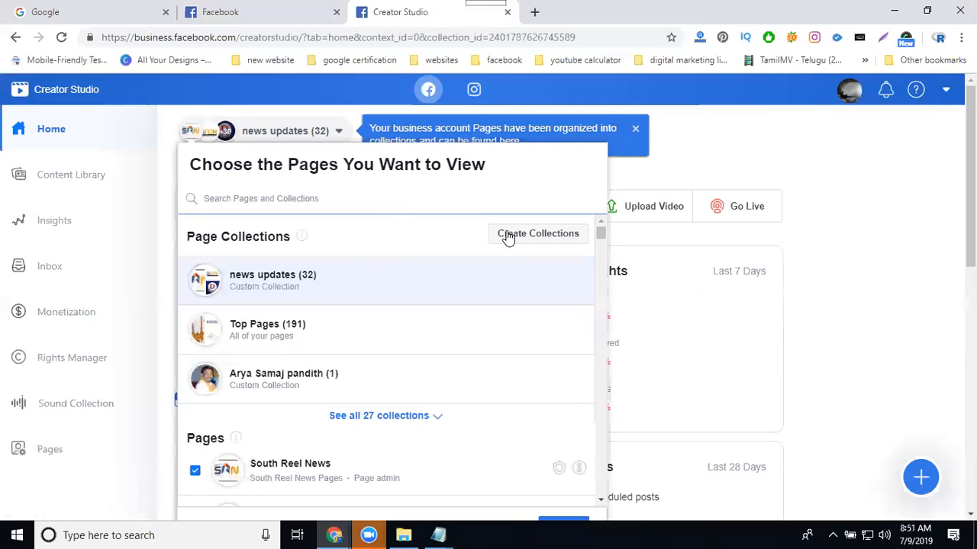
Create a new collection with all 191 pages selected, ready for naming.
{"action": "left_click", "coordinate": [537, 233]}
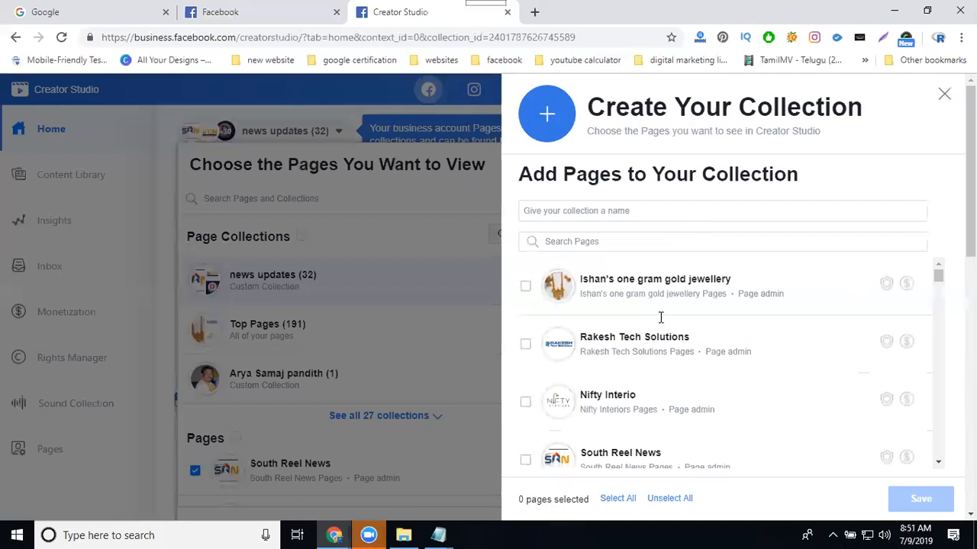
{"action": "scroll", "scroll_direction": "down", "scroll_amount": 3}
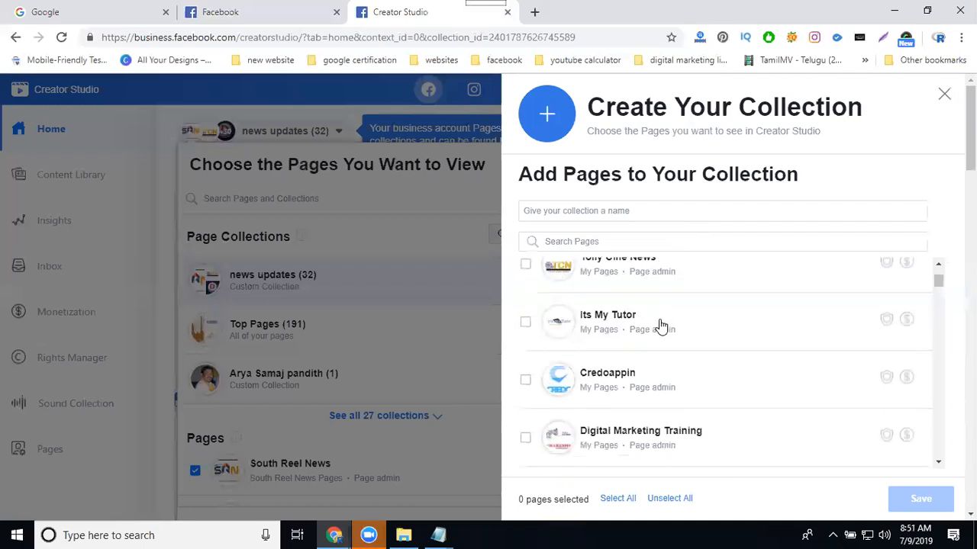
{"action": "scroll", "scroll_direction": "down", "scroll_amount": 3}
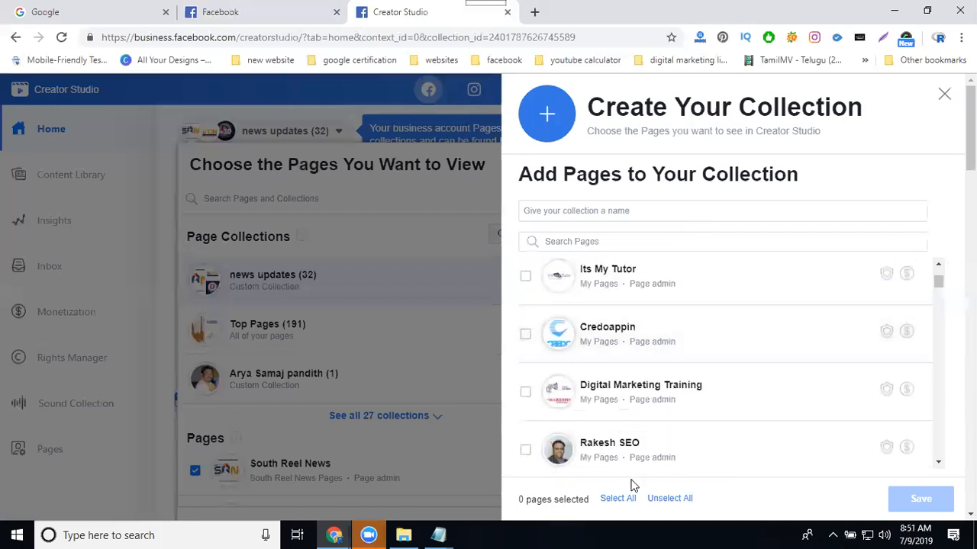
{"action": "left_click", "coordinate": [619, 499]}
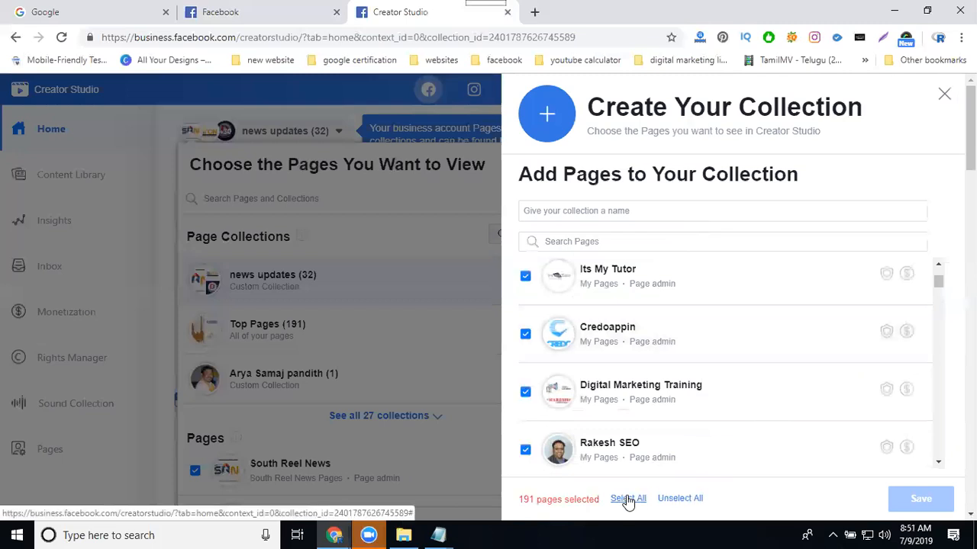
{"action": "left_click", "coordinate": [628, 498]}
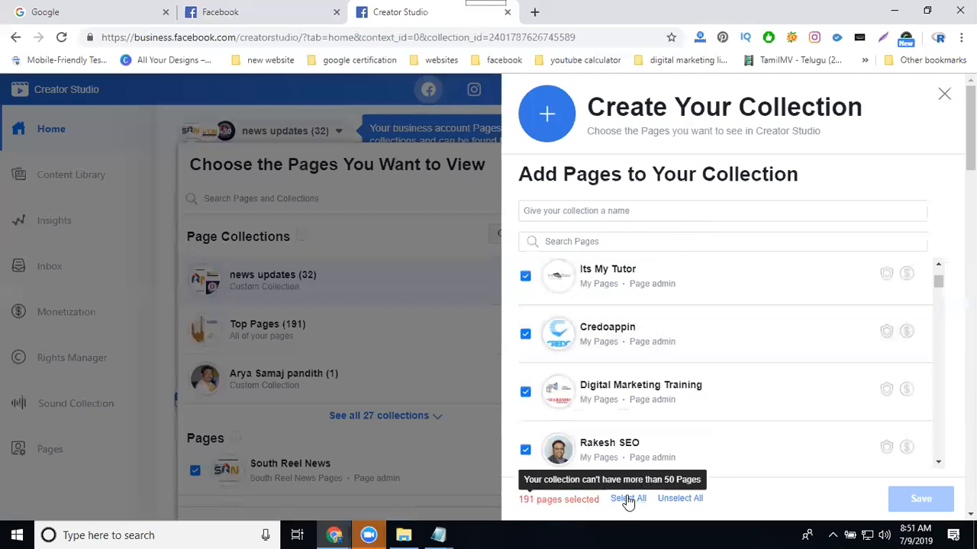
{"action": "mouse_move", "coordinate": [611, 258]}
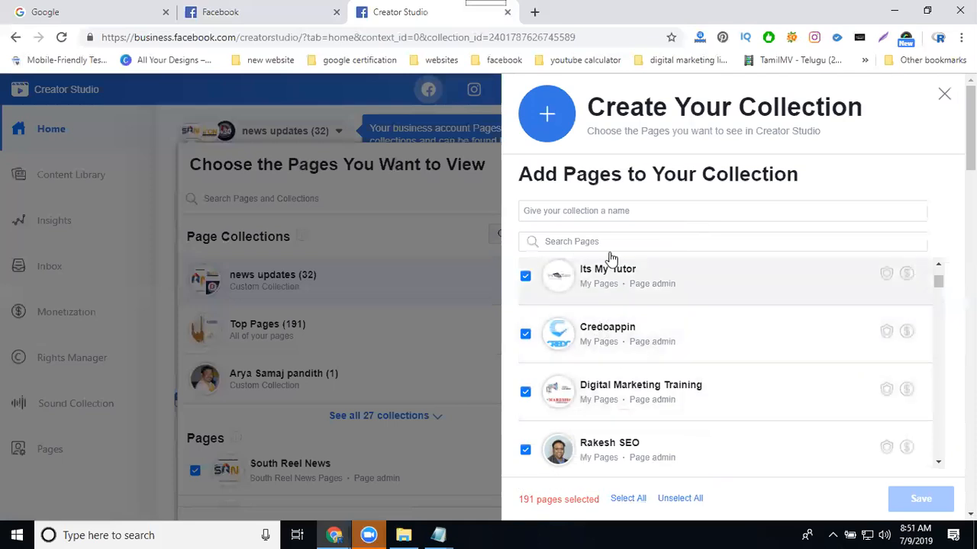
{"action": "left_click", "coordinate": [722, 210]}
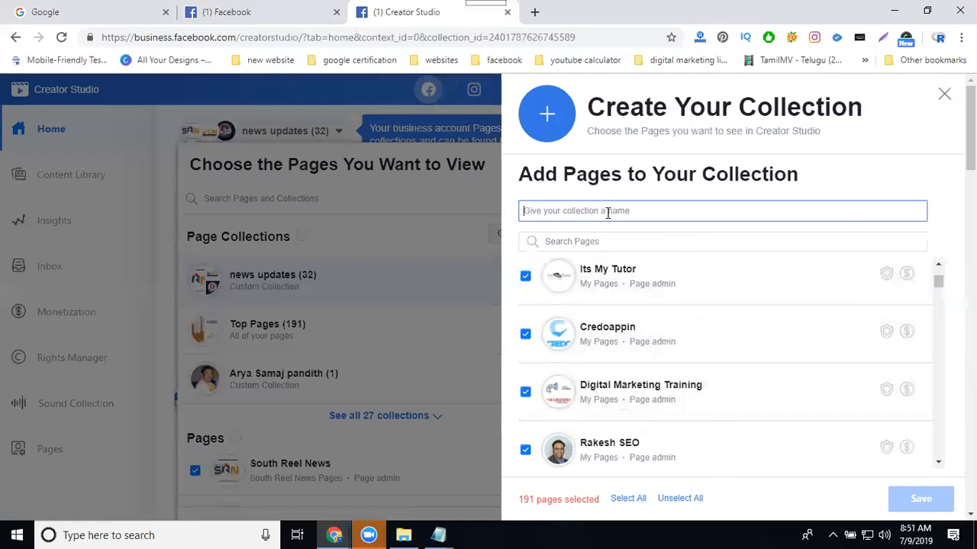
{"action": "mouse_move", "coordinate": [575, 241]}
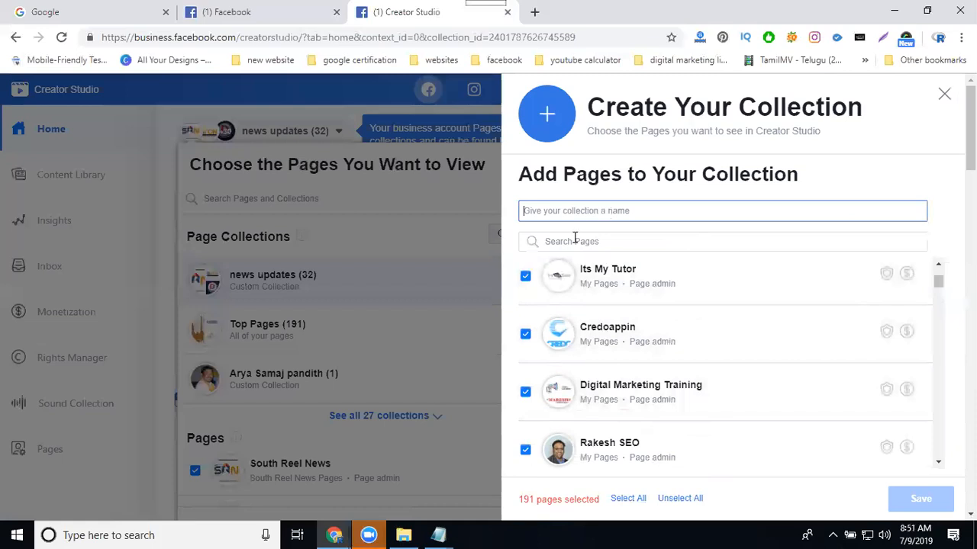
Enter 'All Business Pages' as the name, trim the extra letters, and review the pages.
{"action": "type", "text": "All Business PagesAll"}
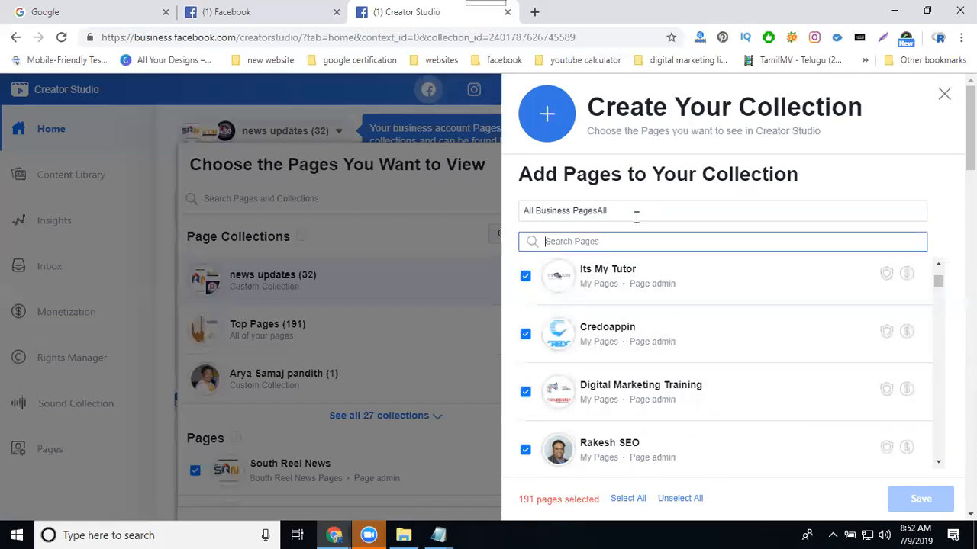
{"action": "left_click", "coordinate": [633, 211]}
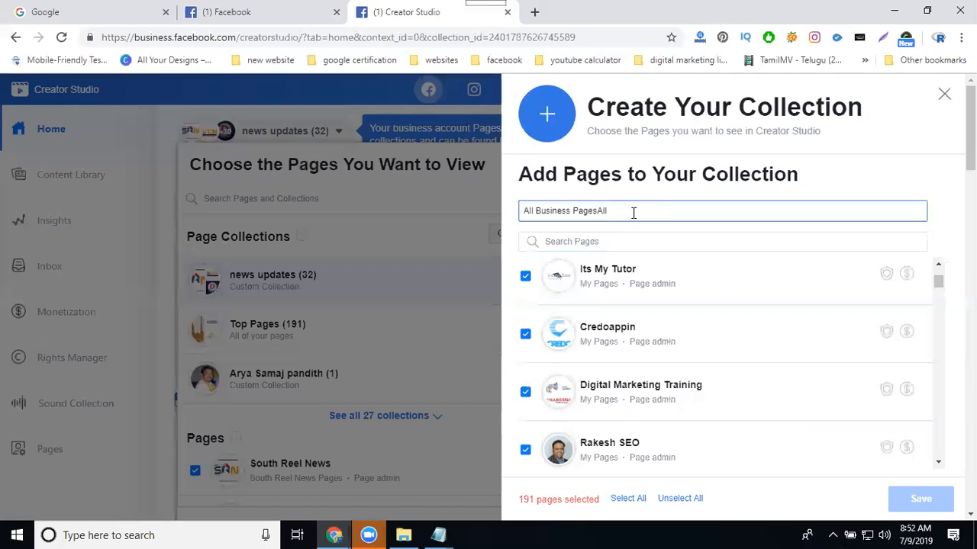
{"action": "key", "text": "Backspace"}
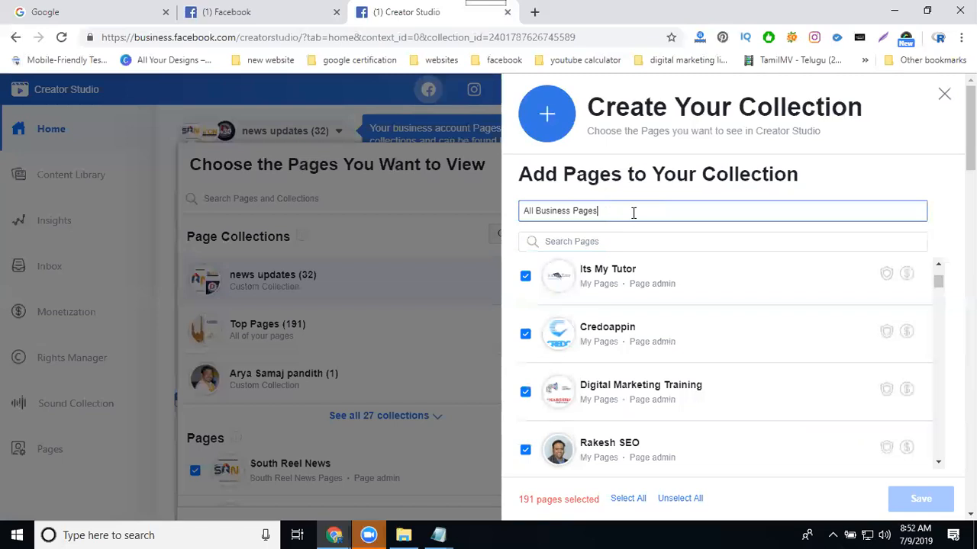
{"action": "mouse_move", "coordinate": [745, 324]}
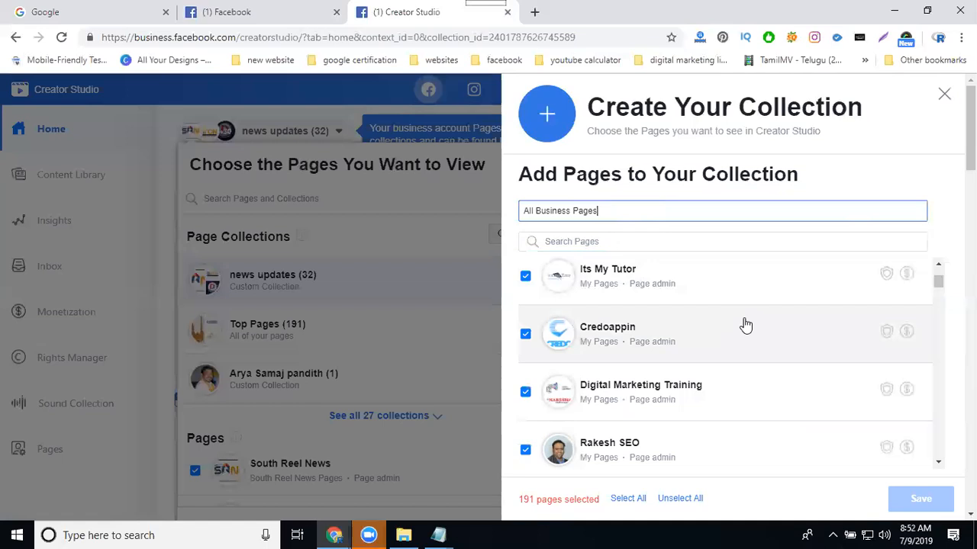
{"action": "scroll", "scroll_direction": "down", "scroll_amount": 3}
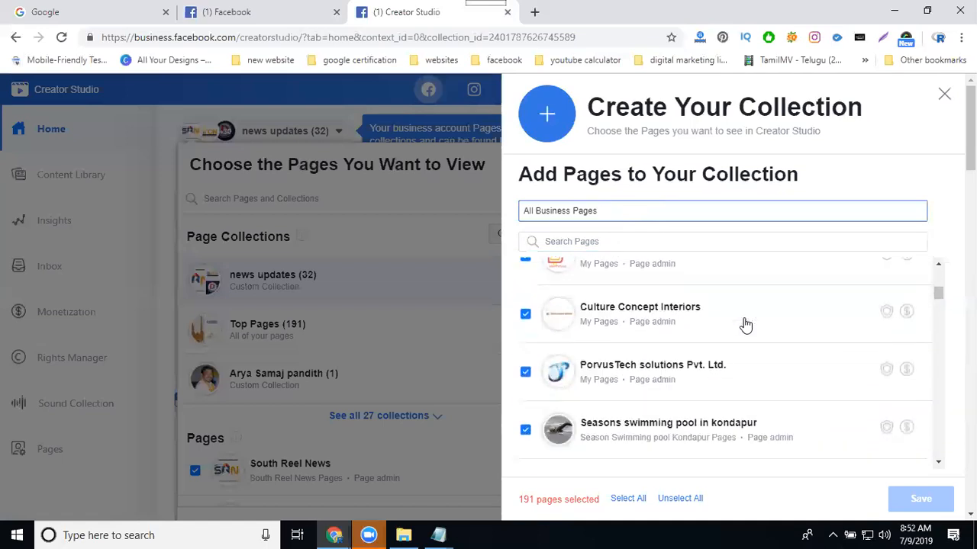
{"action": "scroll", "scroll_direction": "down", "scroll_amount": 3}
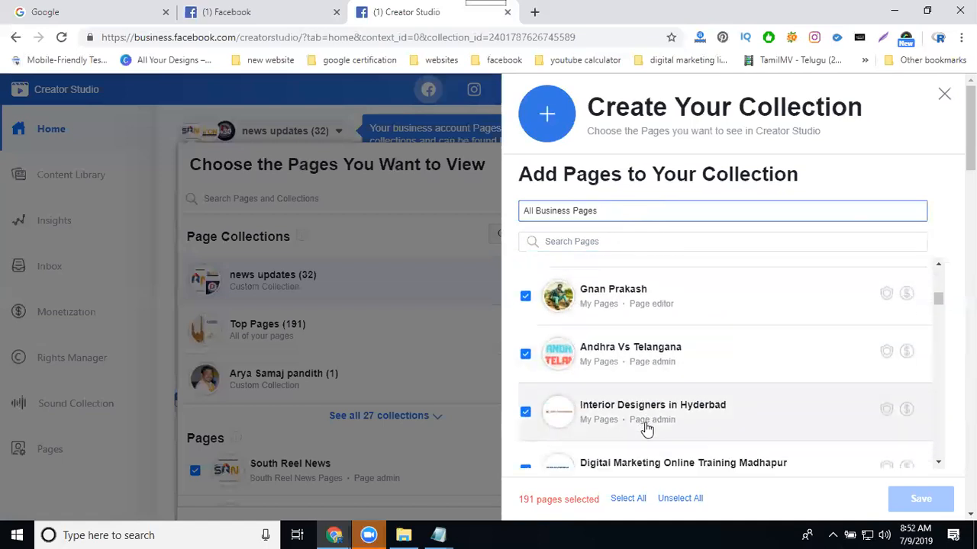
{"action": "scroll", "scroll_direction": "down", "scroll_amount": 3}
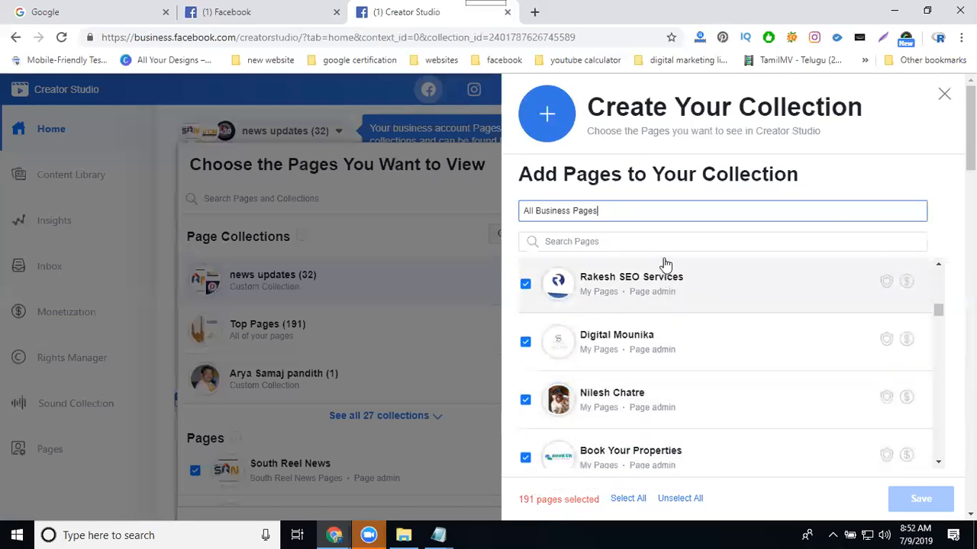
{"action": "mouse_move", "coordinate": [573, 397]}
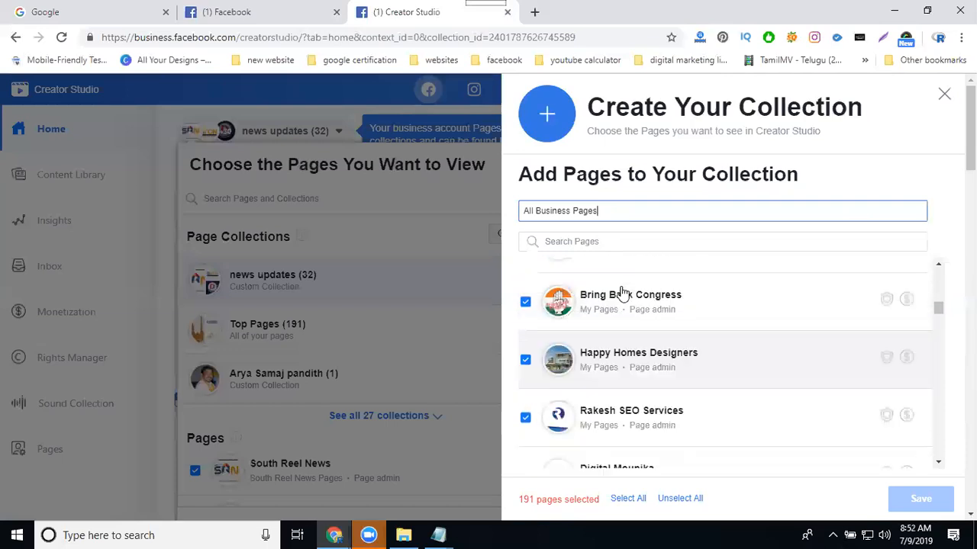
{"action": "scroll", "scroll_direction": "down", "scroll_amount": 3}
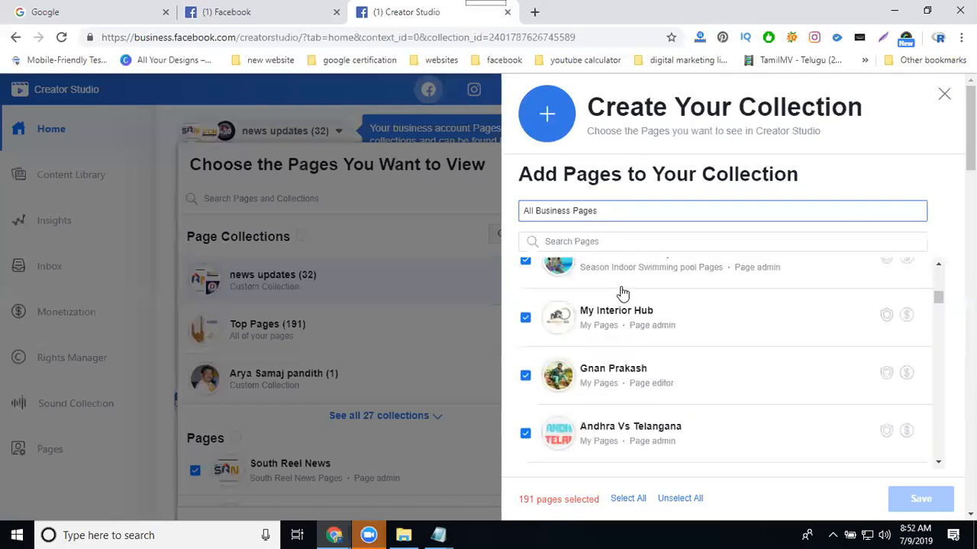
{"action": "scroll", "scroll_direction": "down", "scroll_amount": 3}
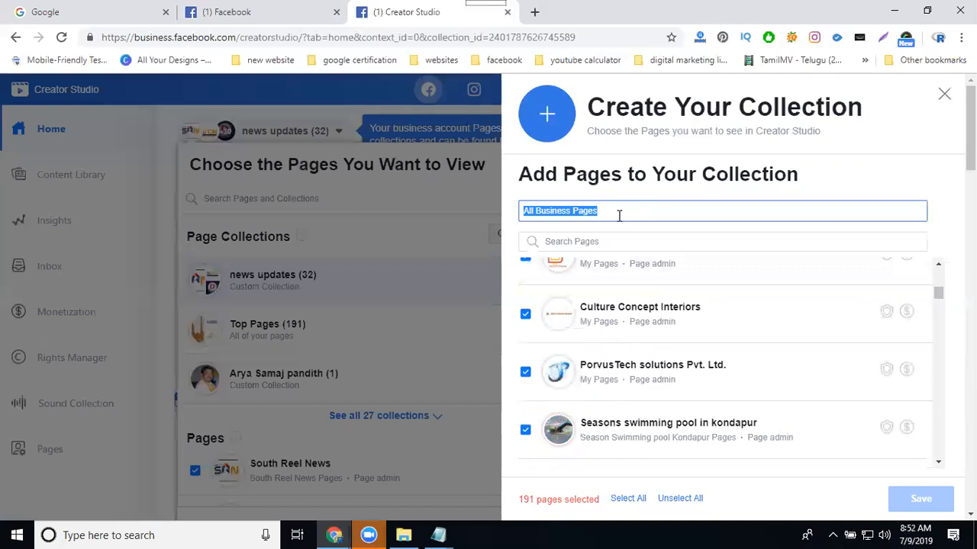
Change the collection name to 'Movie News', keeping all 191 pages selected.
{"action": "type", "text": "Movie"}
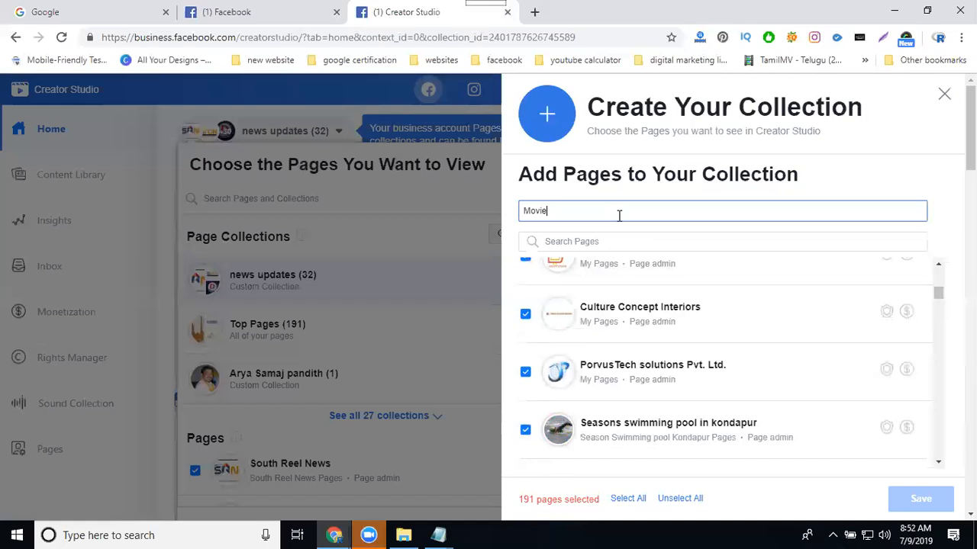
{"action": "type", "text": "News"}
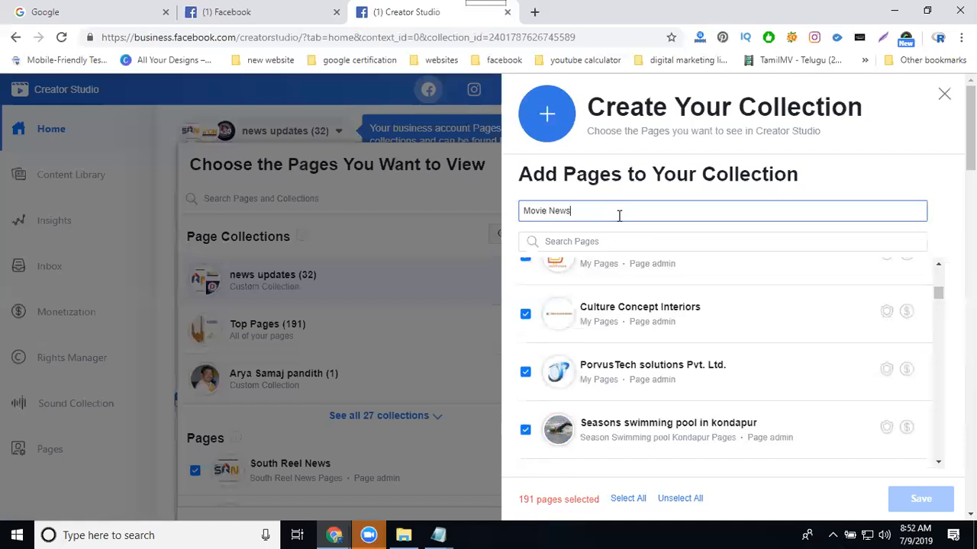
{"action": "mouse_move", "coordinate": [645, 391]}
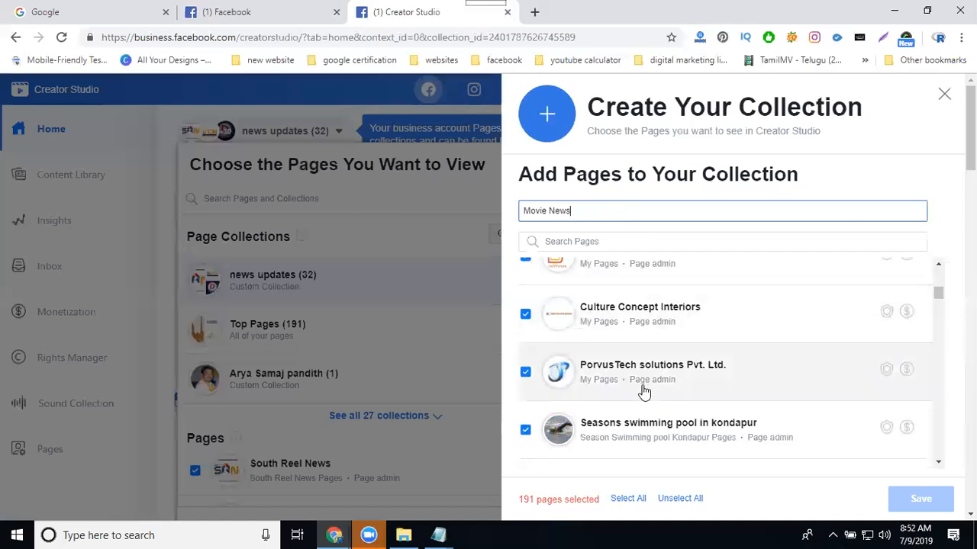
{"action": "scroll", "scroll_direction": "down", "scroll_amount": 3}
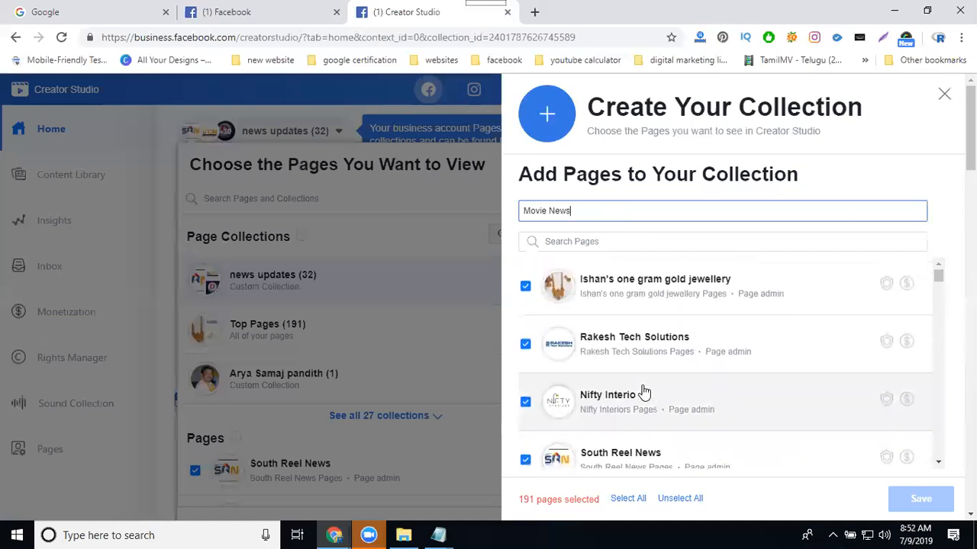
{"action": "scroll", "scroll_direction": "down", "scroll_amount": 3}
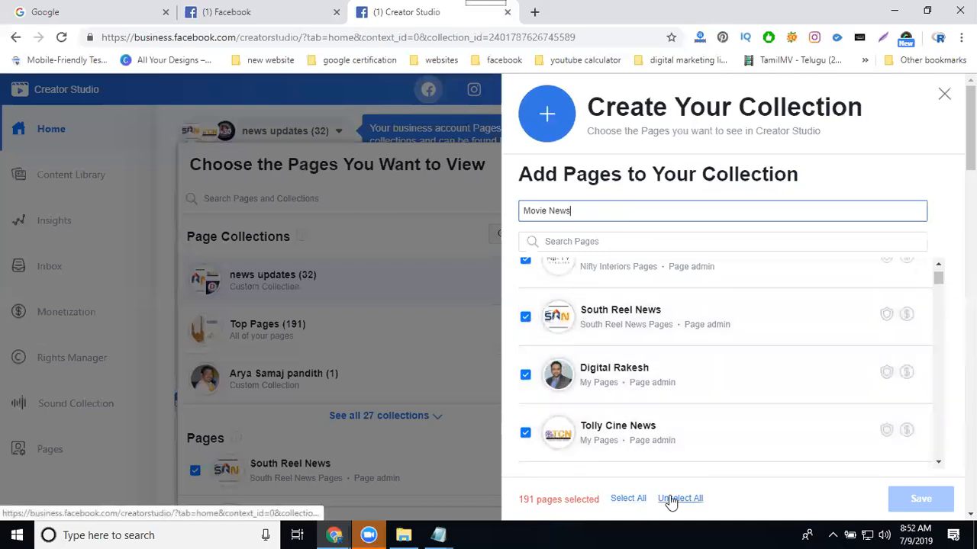
Unselect all pages, then tick South Reel News and Funny and jokes.
{"action": "left_click", "coordinate": [680, 498]}
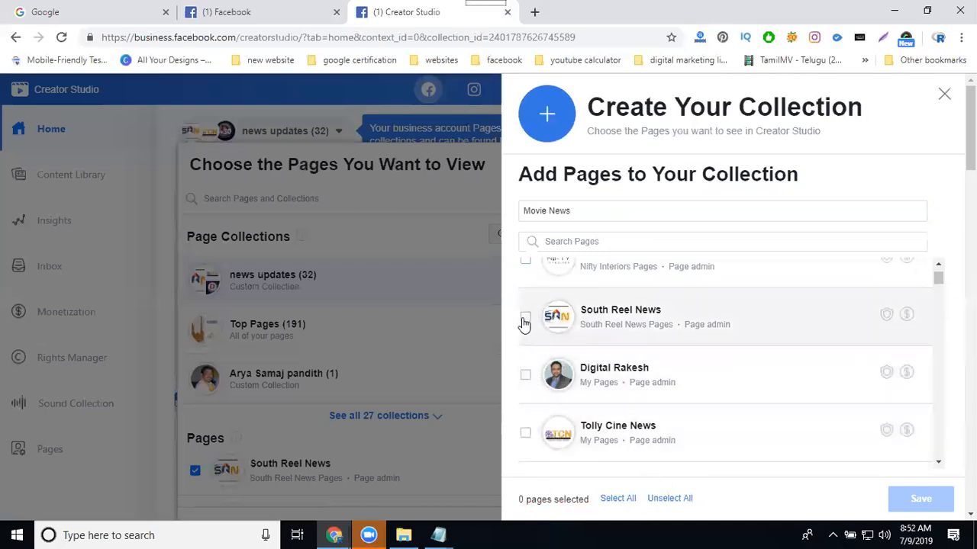
{"action": "left_click", "coordinate": [525, 317]}
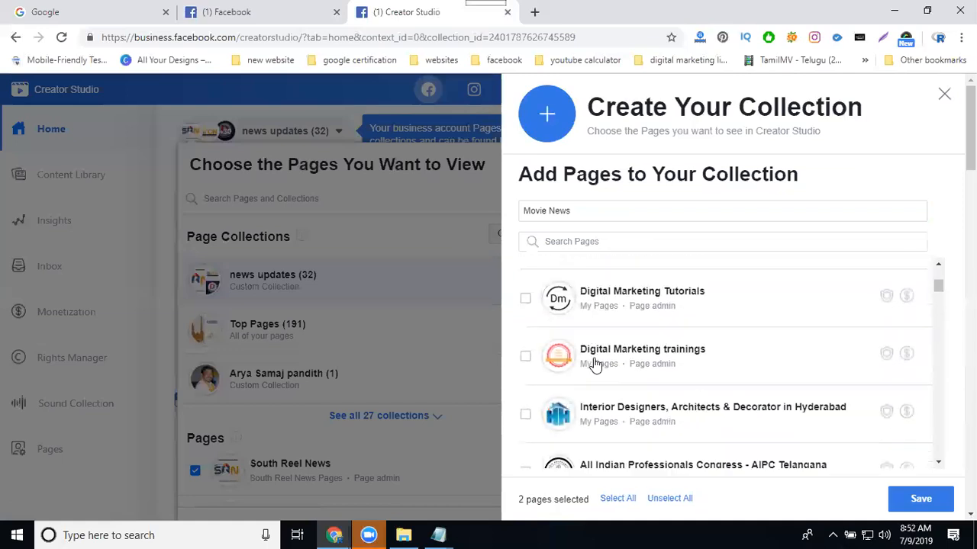
{"action": "scroll", "scroll_direction": "down", "scroll_amount": 3}
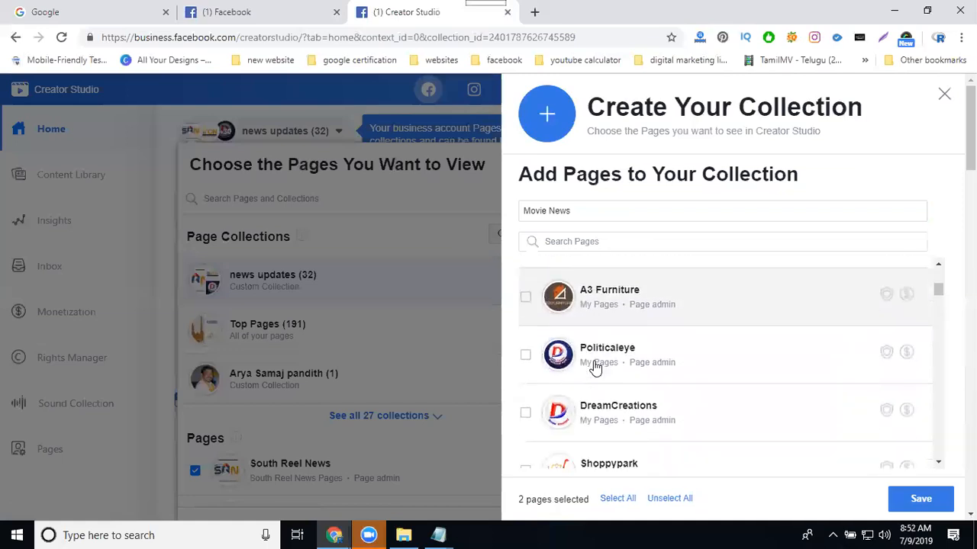
{"action": "scroll", "scroll_direction": "down", "scroll_amount": 3}
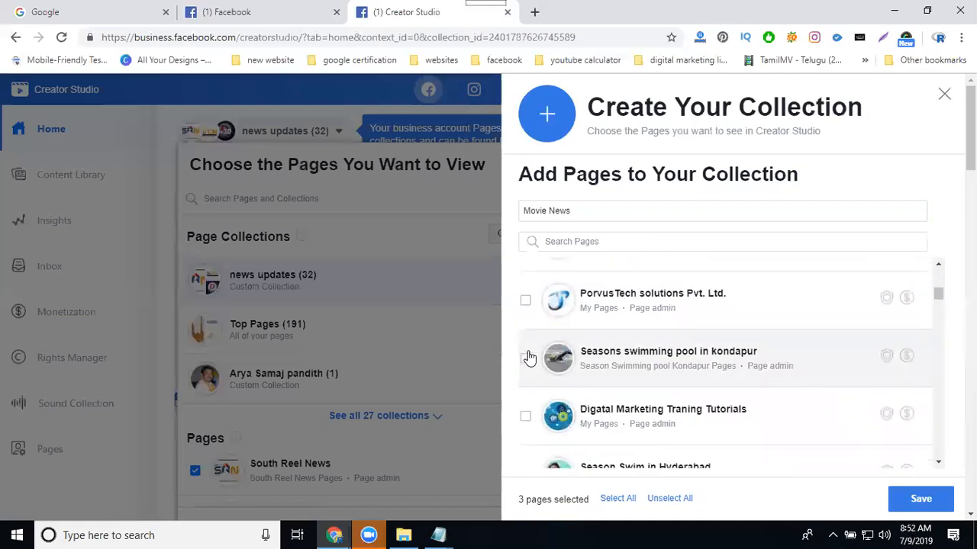
{"action": "scroll", "scroll_direction": "down", "scroll_amount": 3}
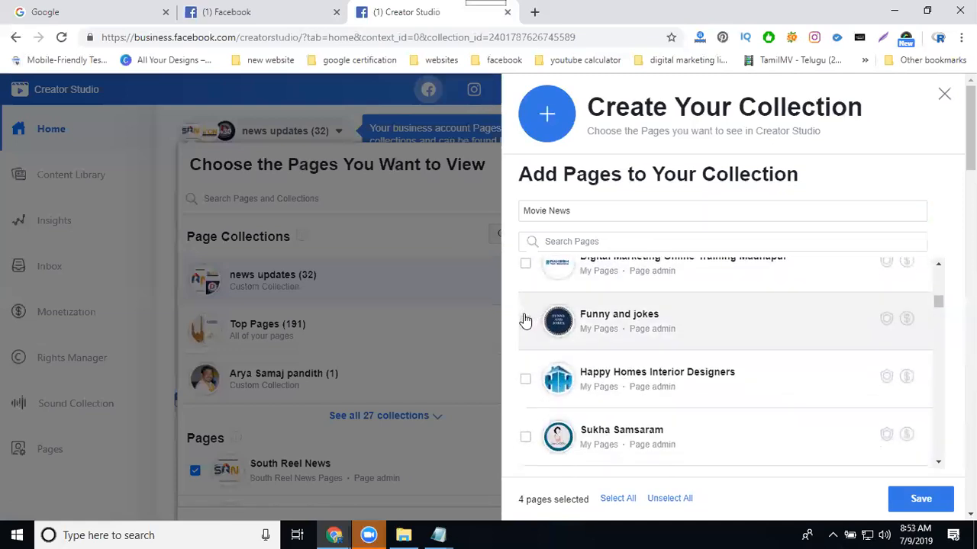
{"action": "left_click", "coordinate": [525, 321]}
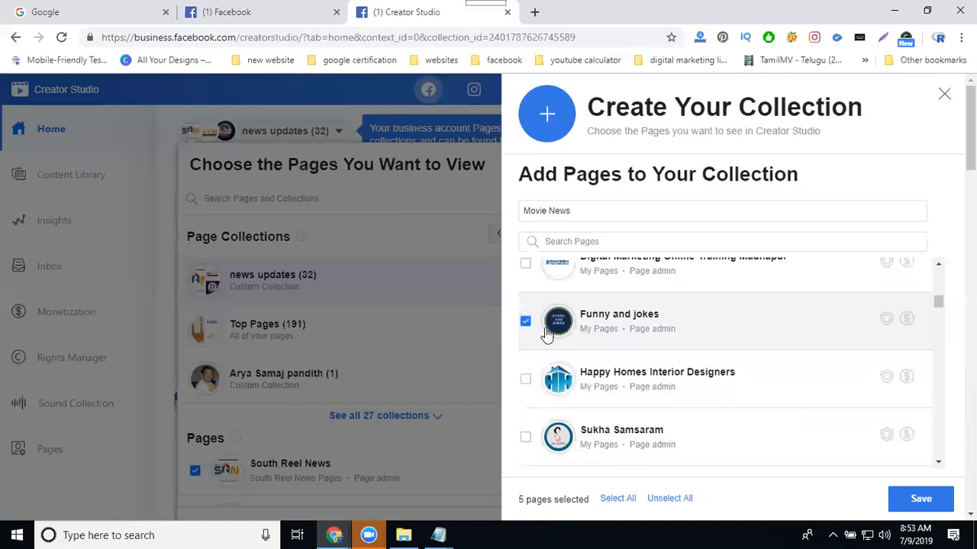
Tick Telugu Short film lovers and save the Movie News collection with 7 pages.
{"action": "scroll", "scroll_direction": "down", "scroll_amount": 3}
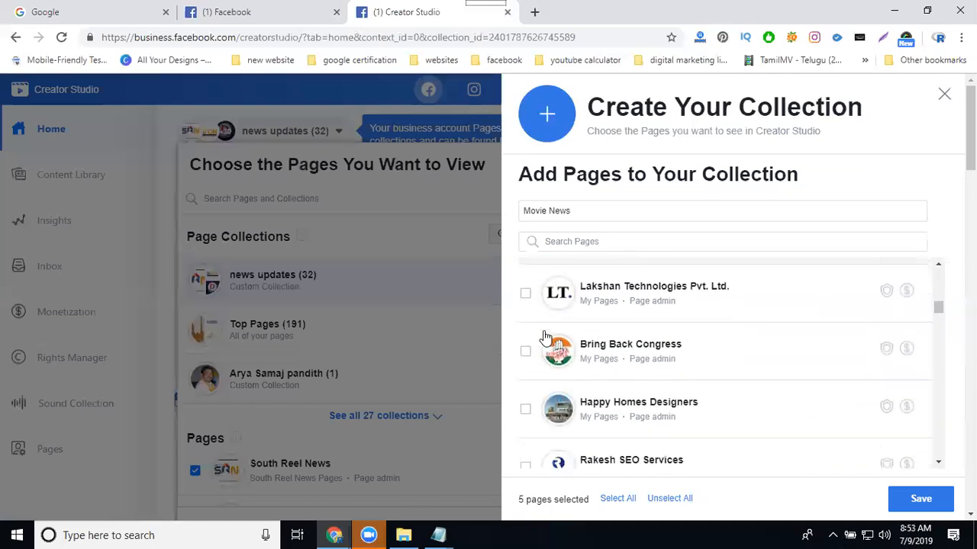
{"action": "scroll", "scroll_direction": "down", "scroll_amount": 3}
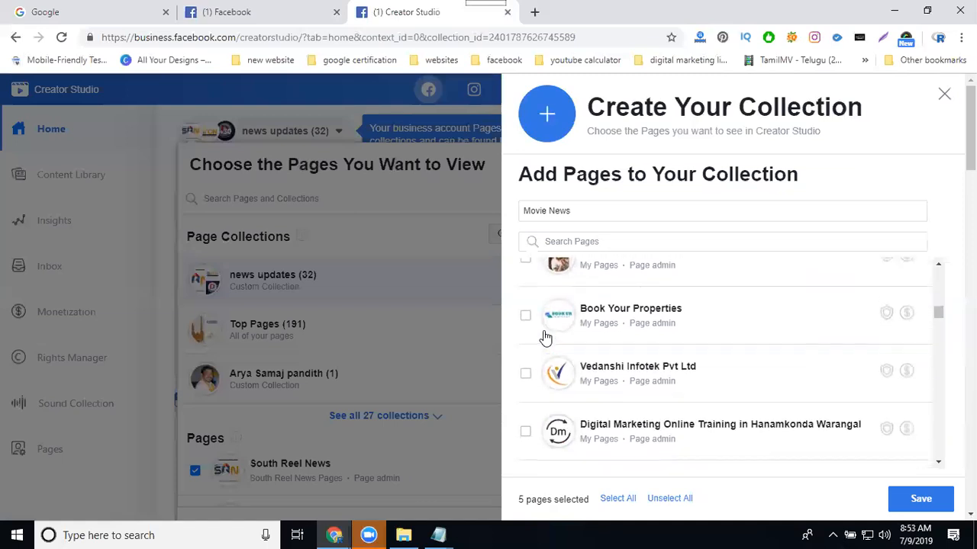
{"action": "scroll", "scroll_direction": "down", "scroll_amount": 3}
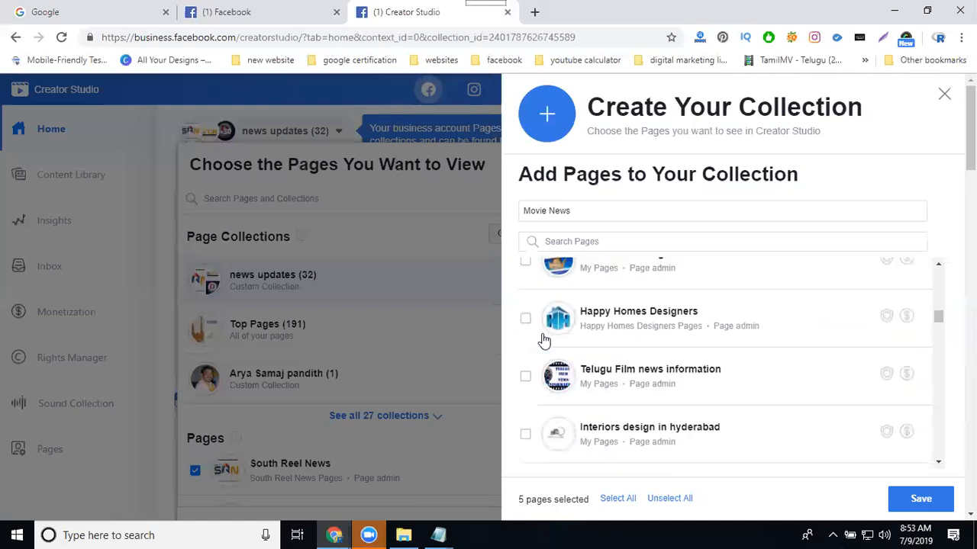
{"action": "mouse_move", "coordinate": [578, 374]}
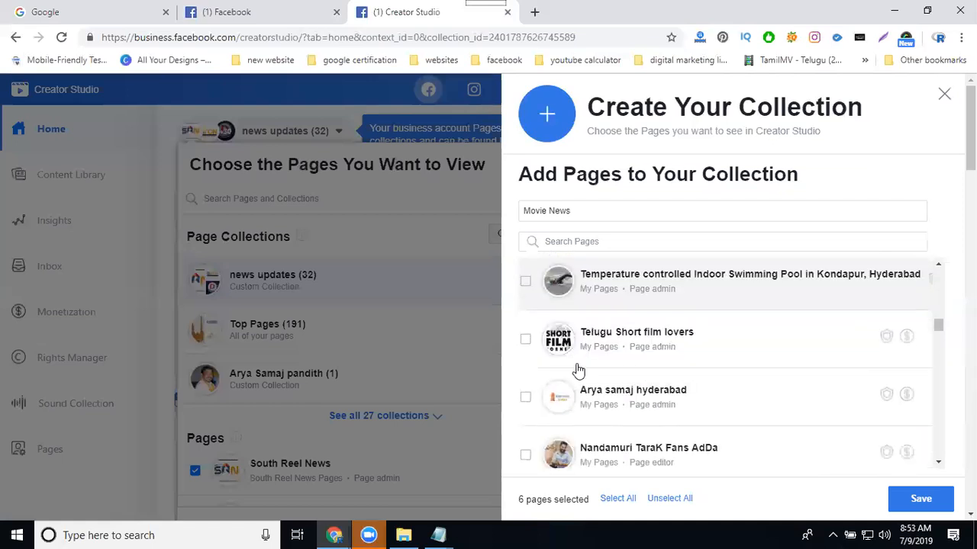
{"action": "scroll", "scroll_direction": "down", "scroll_amount": 3}
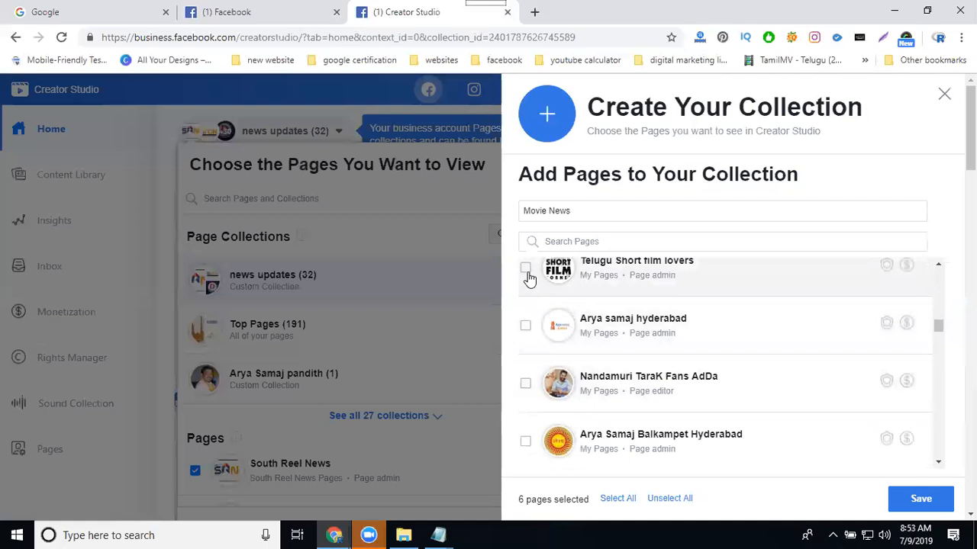
{"action": "left_click", "coordinate": [525, 268]}
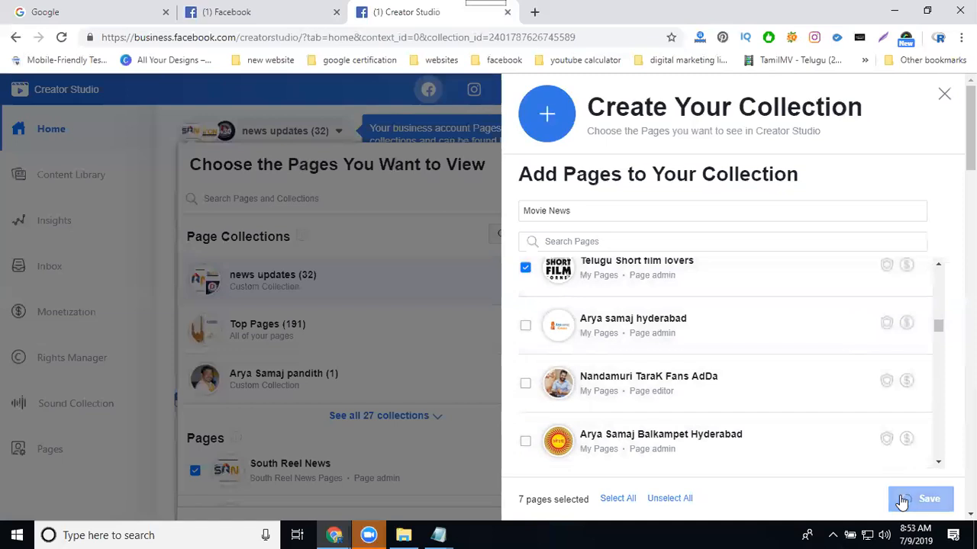
{"action": "left_click", "coordinate": [919, 498]}
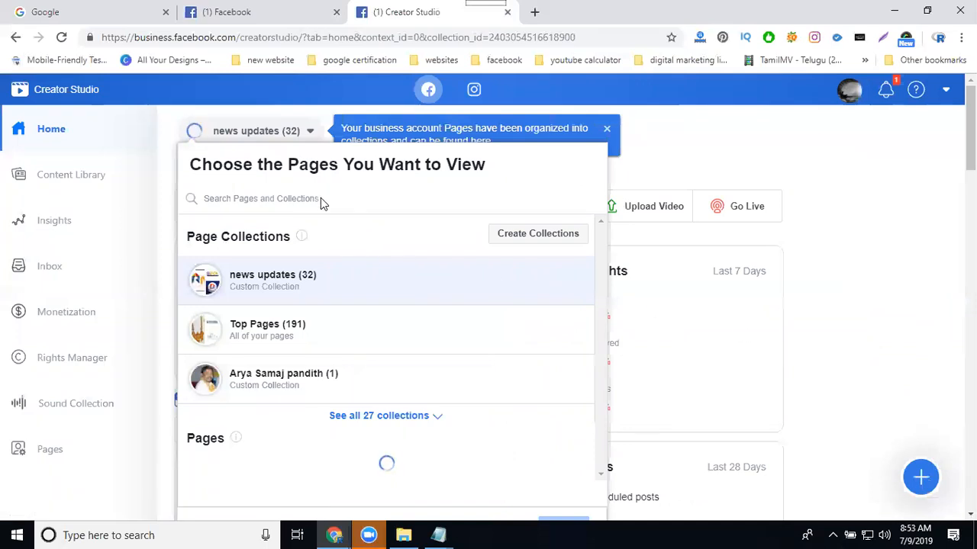
{"action": "left_click", "coordinate": [272, 280]}
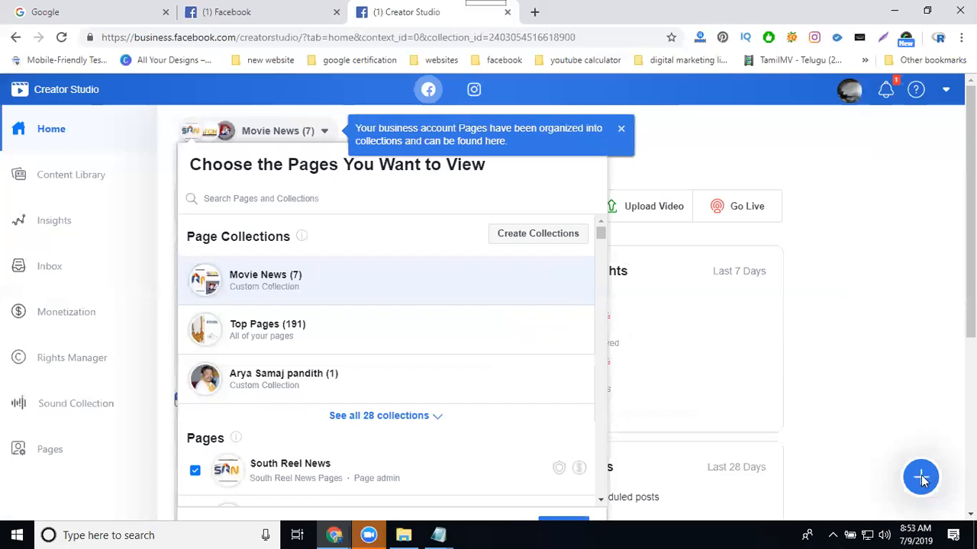
{"action": "left_click", "coordinate": [921, 477]}
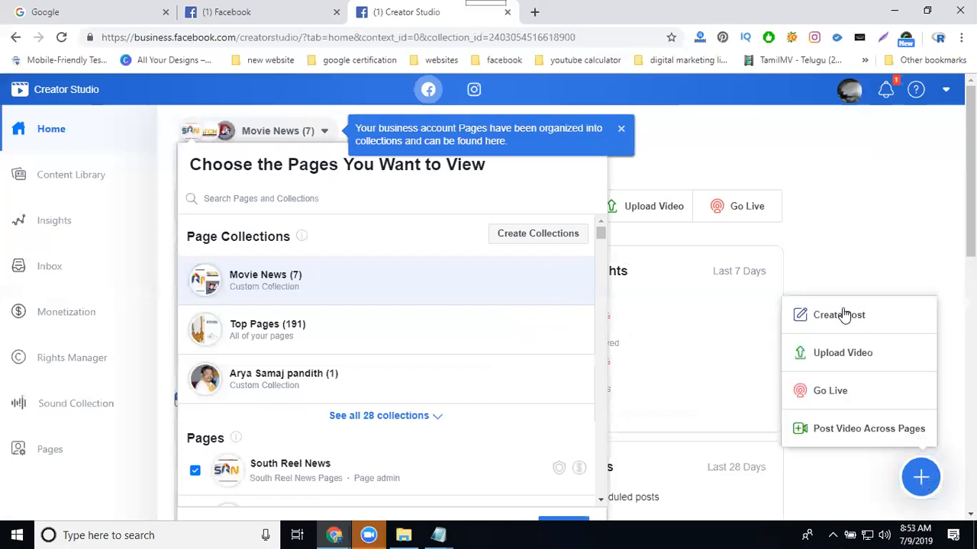
{"action": "mouse_move", "coordinate": [852, 358]}
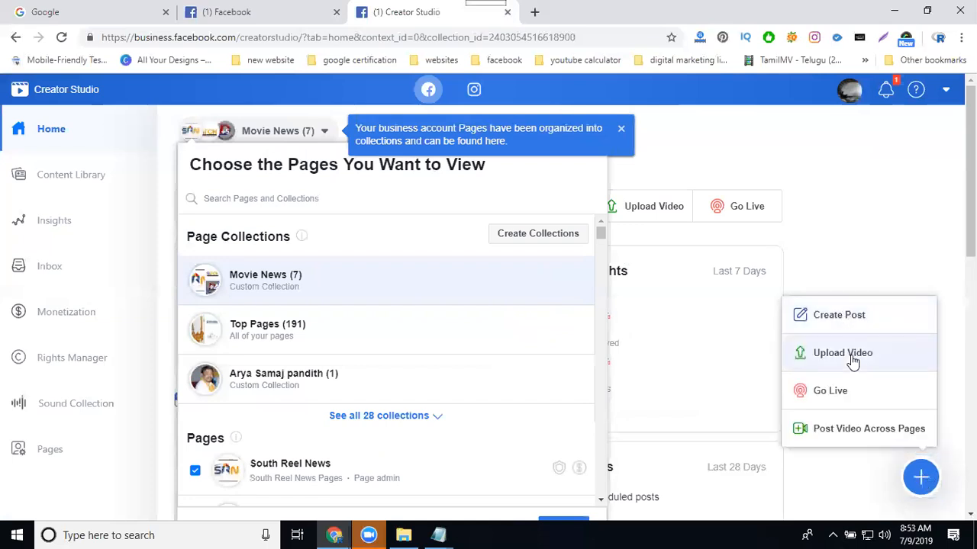
{"action": "mouse_move", "coordinate": [843, 428]}
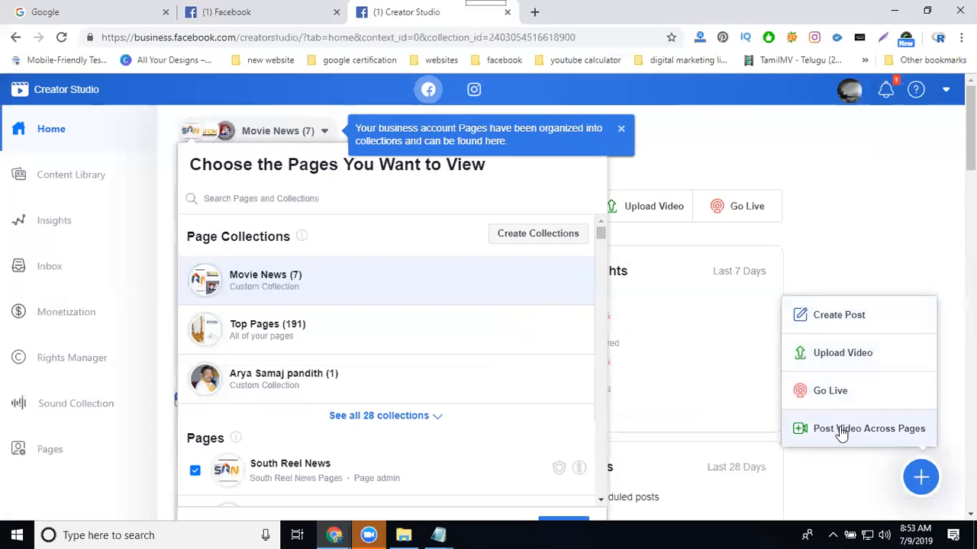
{"action": "mouse_move", "coordinate": [839, 315]}
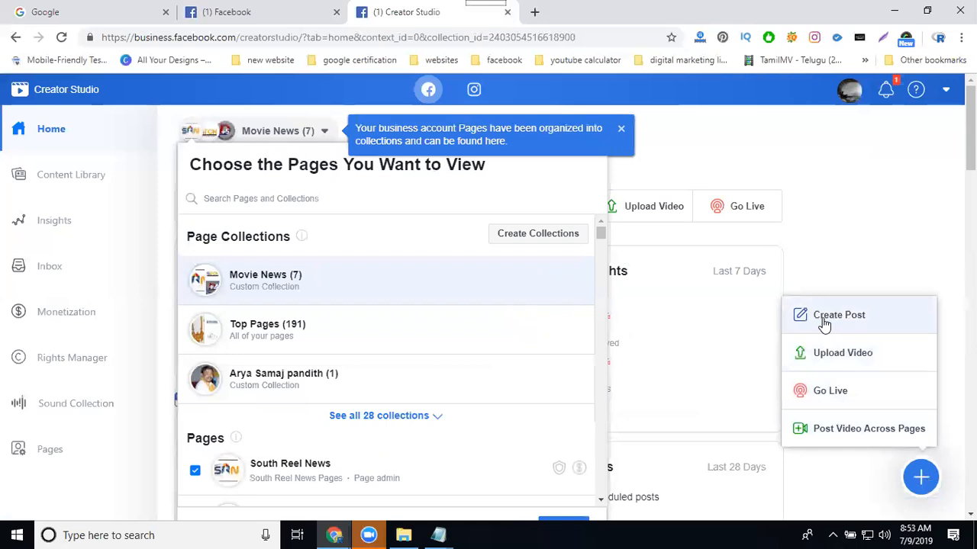
{"action": "left_click", "coordinate": [839, 315]}
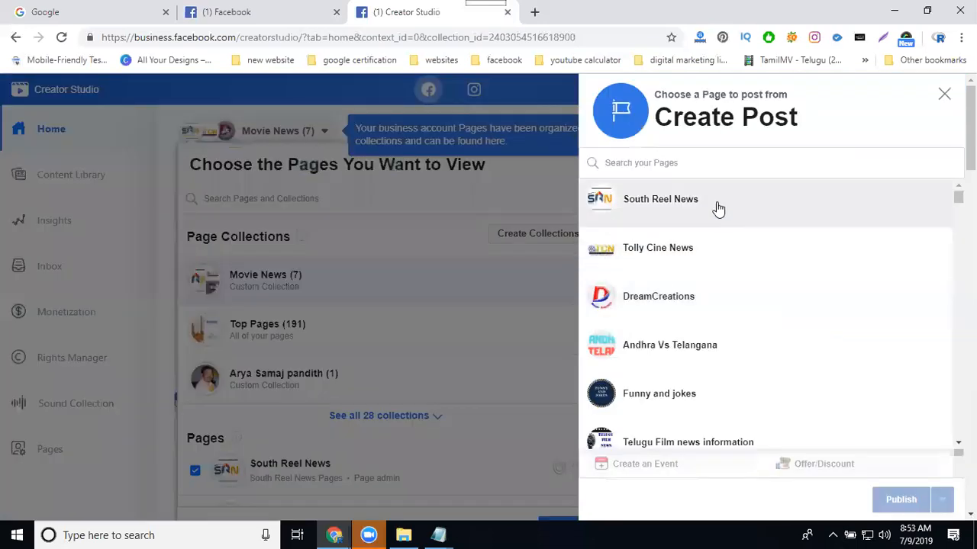
{"action": "mouse_move", "coordinate": [715, 268]}
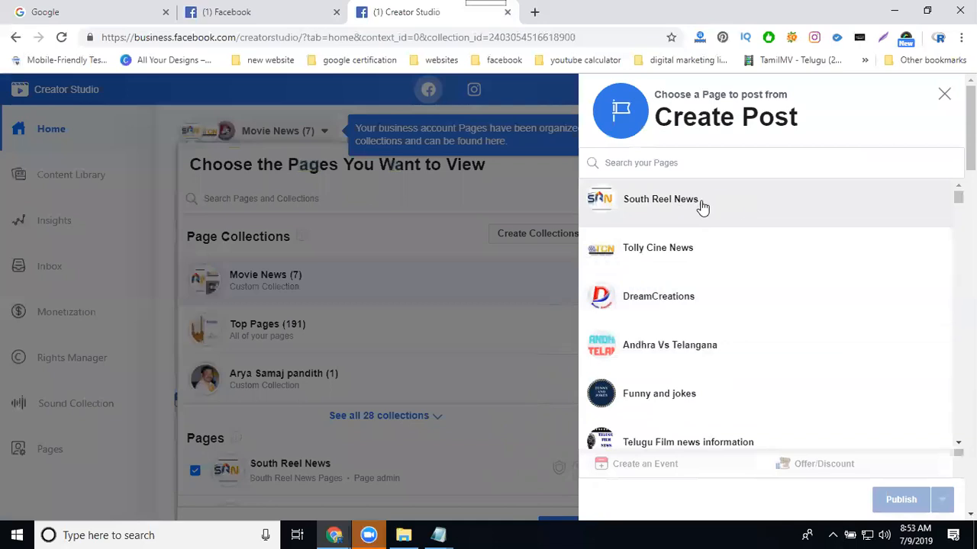
{"action": "left_click", "coordinate": [944, 93]}
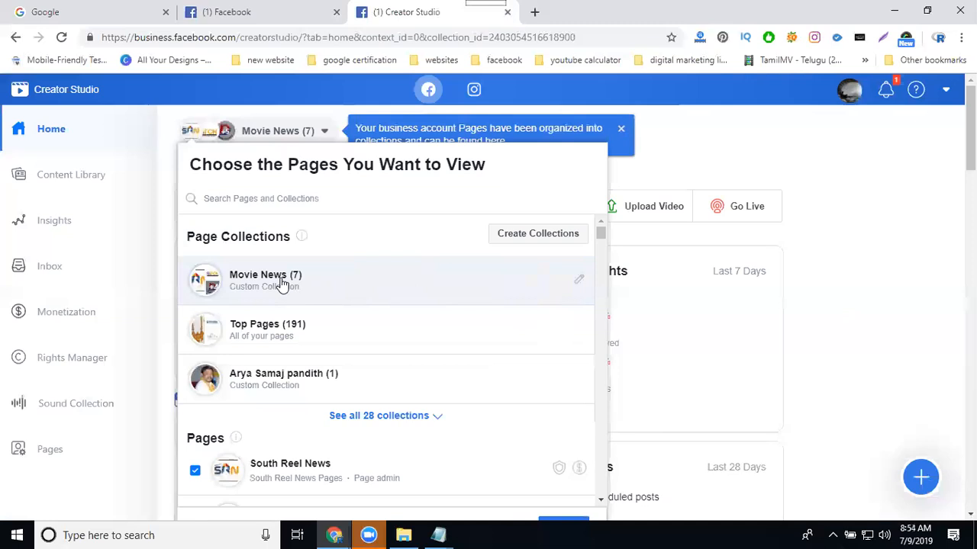
{"action": "mouse_move", "coordinate": [301, 336]}
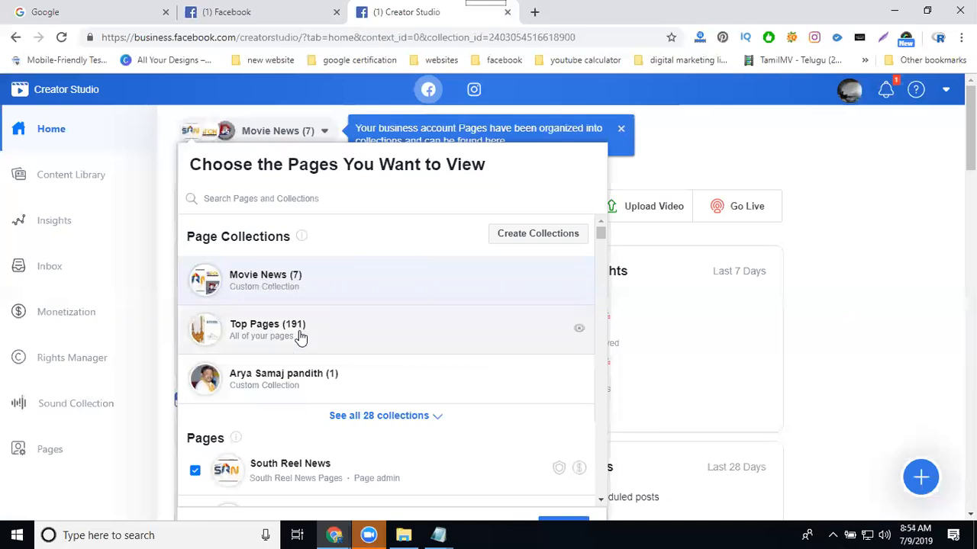
Choose Rakesh Tech Solutions (8) from the full list of 28 collections.
{"action": "scroll", "scroll_direction": "down", "scroll_amount": 3}
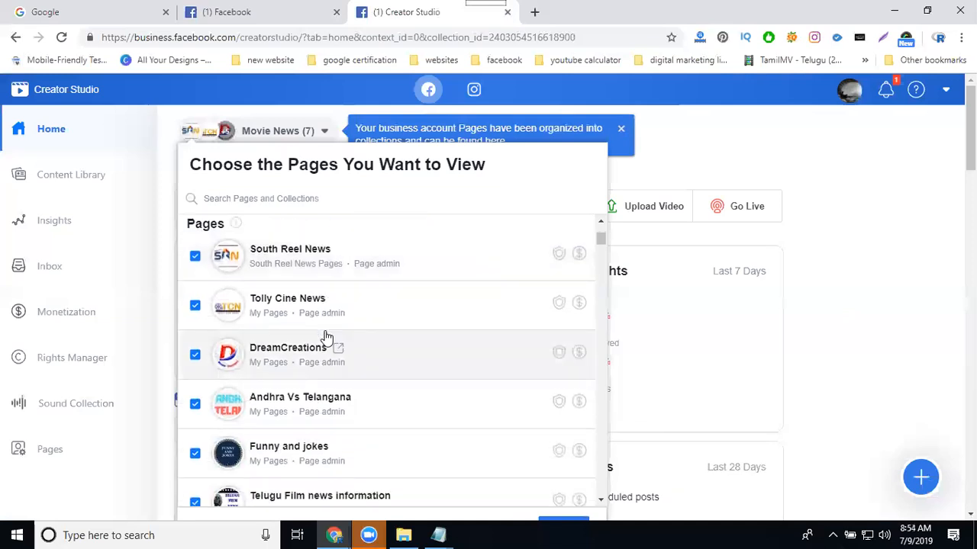
{"action": "scroll", "scroll_direction": "down", "scroll_amount": 3}
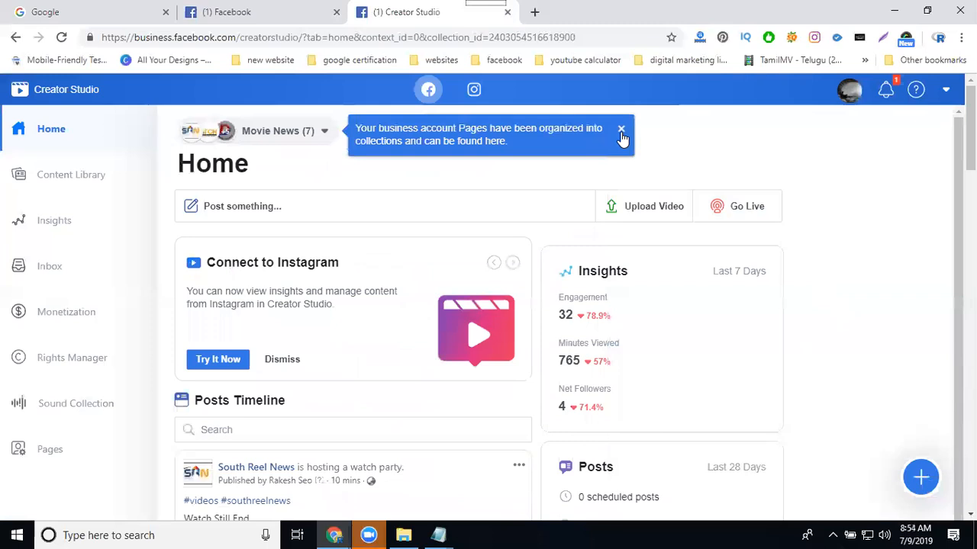
{"action": "mouse_move", "coordinate": [340, 158]}
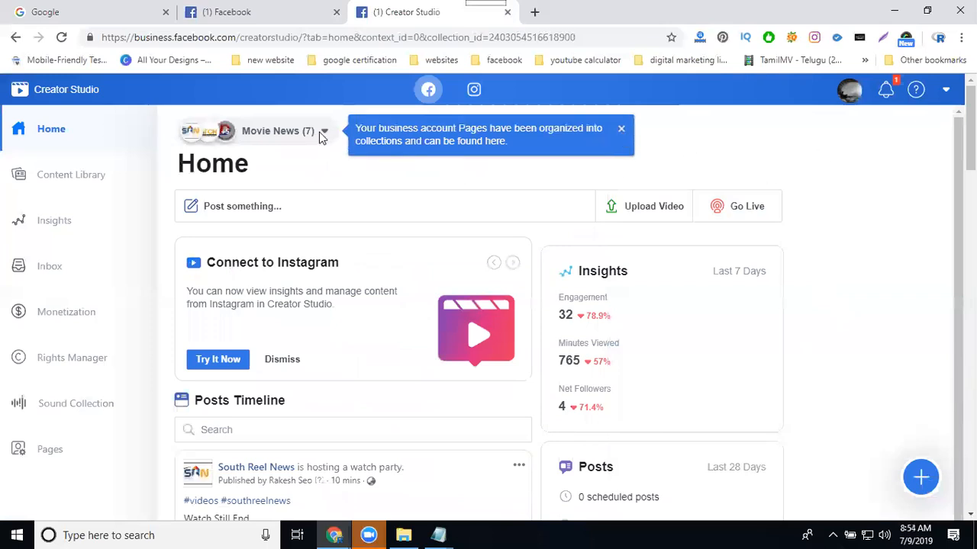
{"action": "left_click", "coordinate": [323, 130]}
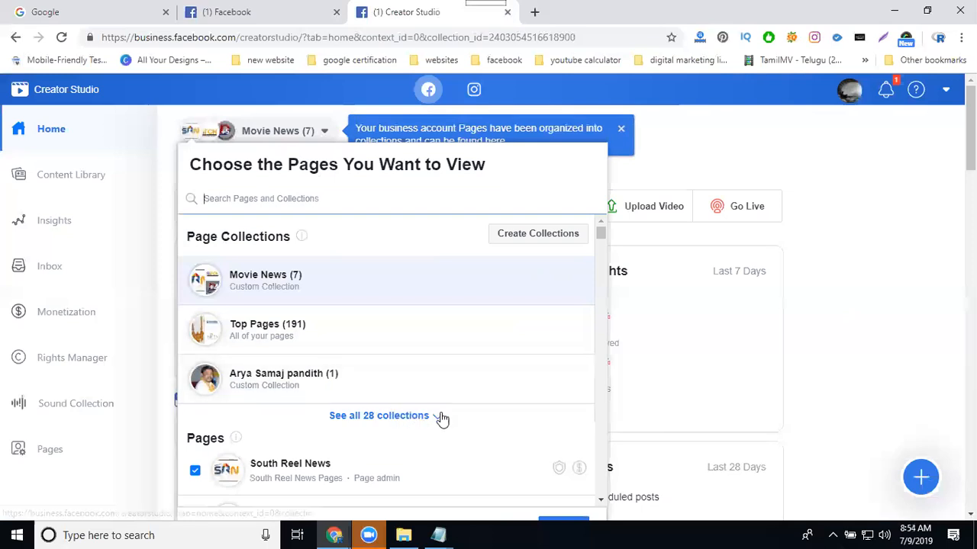
{"action": "left_click", "coordinate": [379, 415]}
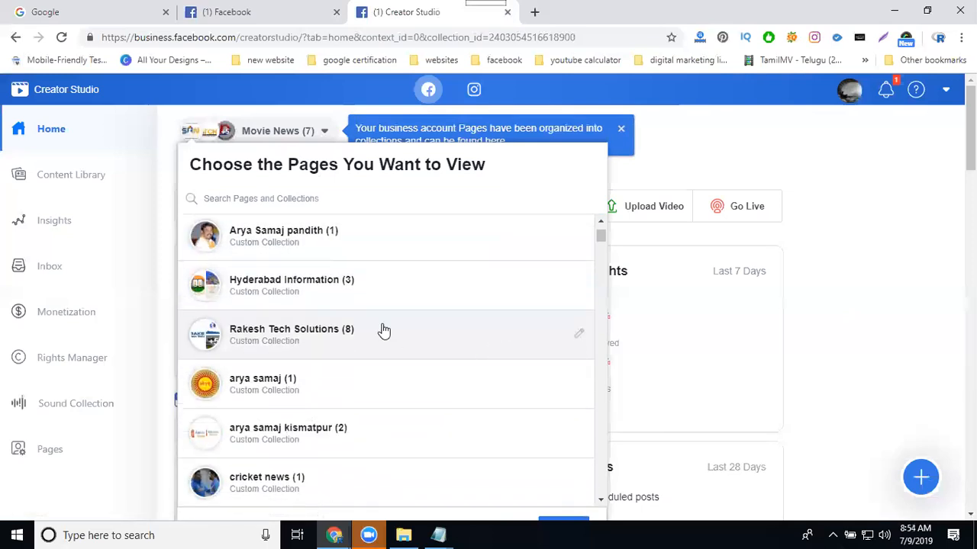
{"action": "mouse_move", "coordinate": [329, 286]}
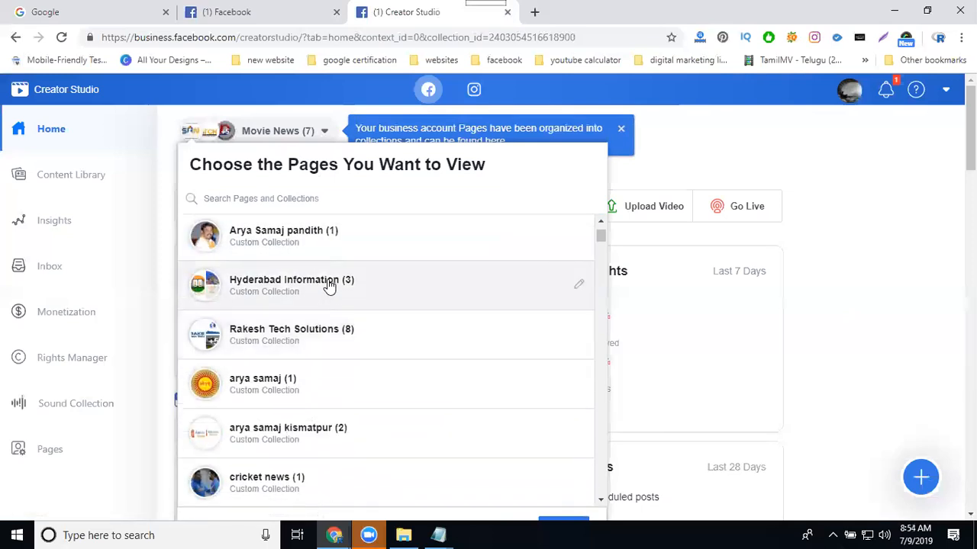
{"action": "mouse_move", "coordinate": [305, 384]}
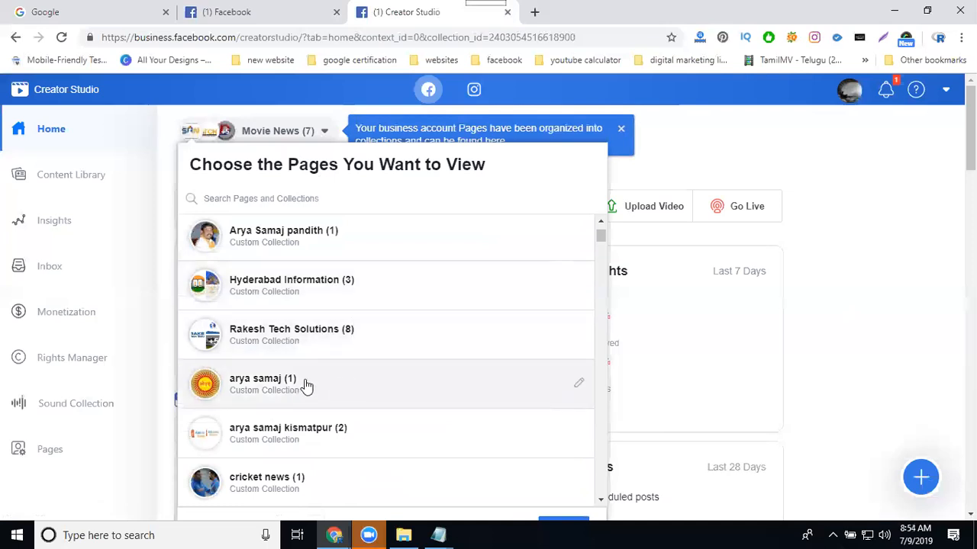
{"action": "scroll", "scroll_direction": "down", "scroll_amount": 3}
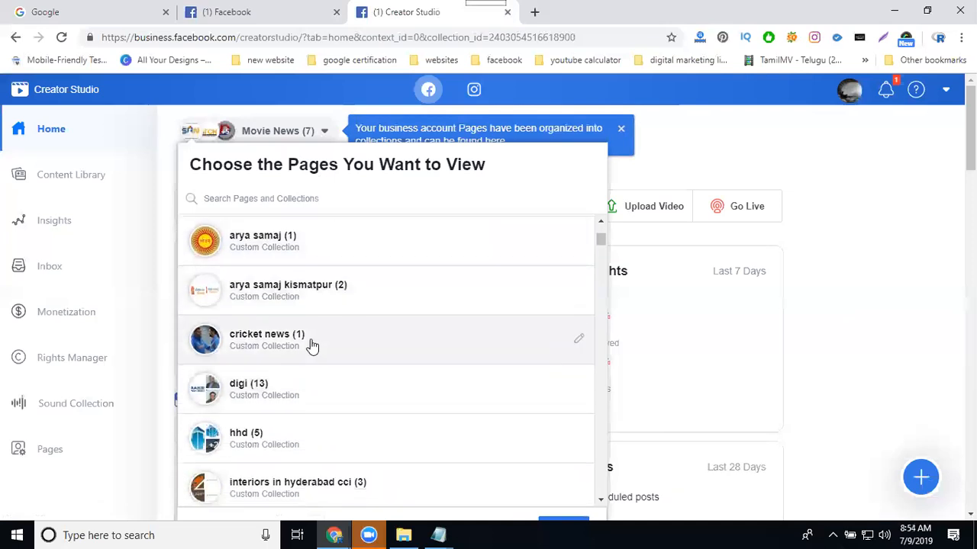
{"action": "scroll", "scroll_direction": "down", "scroll_amount": 3}
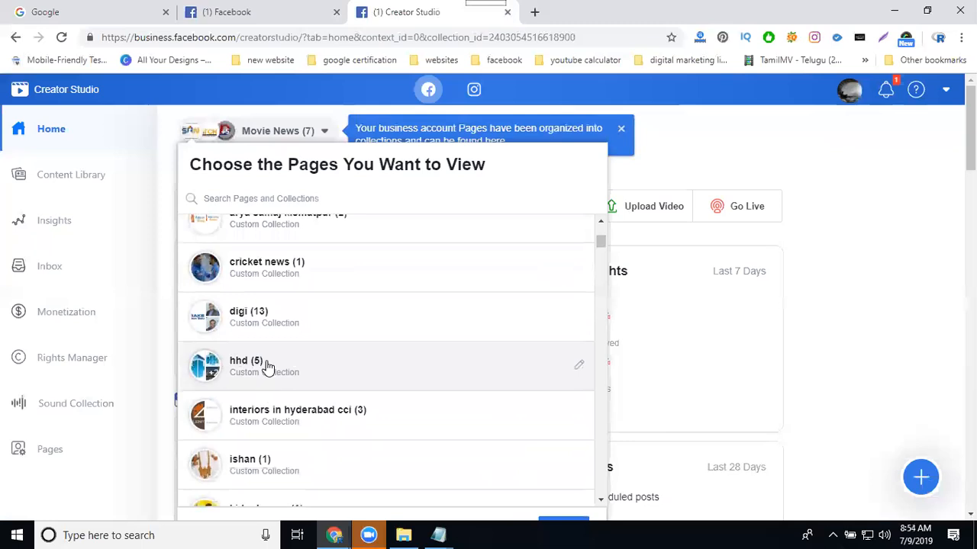
{"action": "scroll", "scroll_direction": "down", "scroll_amount": 3}
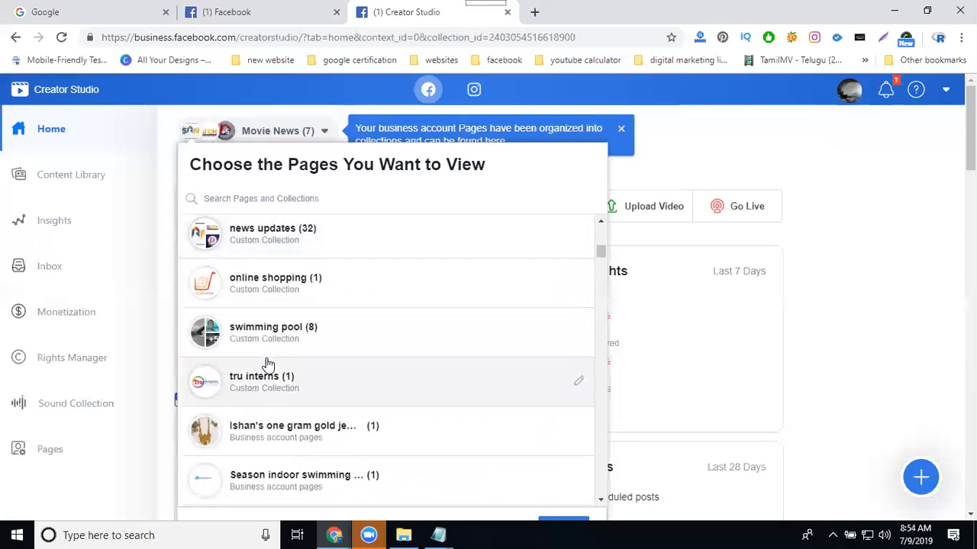
{"action": "mouse_move", "coordinate": [267, 416]}
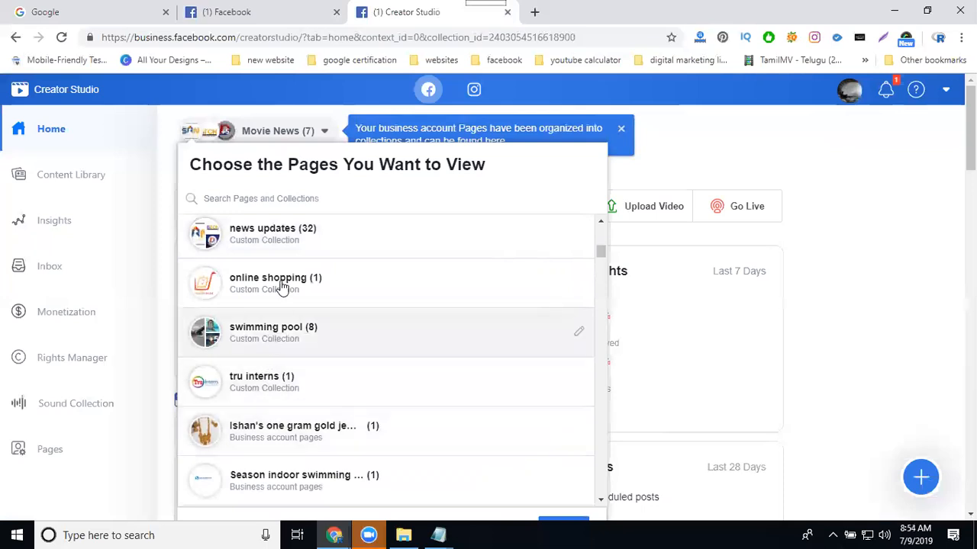
{"action": "scroll", "scroll_direction": "down", "scroll_amount": 3}
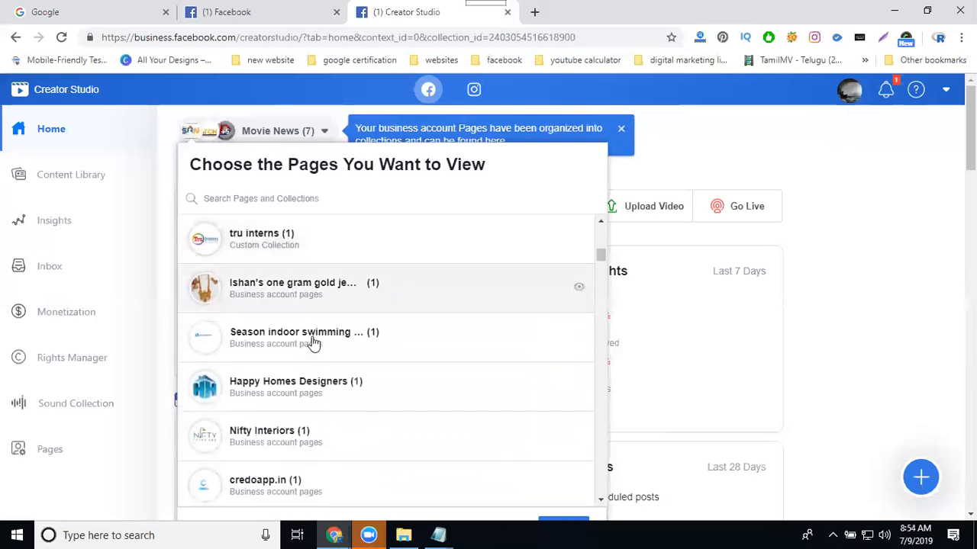
{"action": "scroll", "scroll_direction": "down", "scroll_amount": 3}
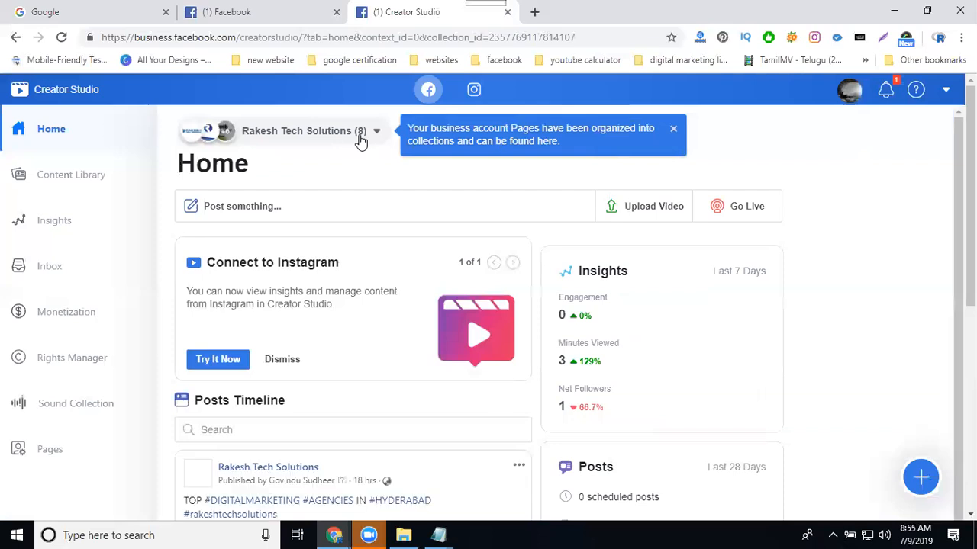
{"action": "mouse_move", "coordinate": [365, 140]}
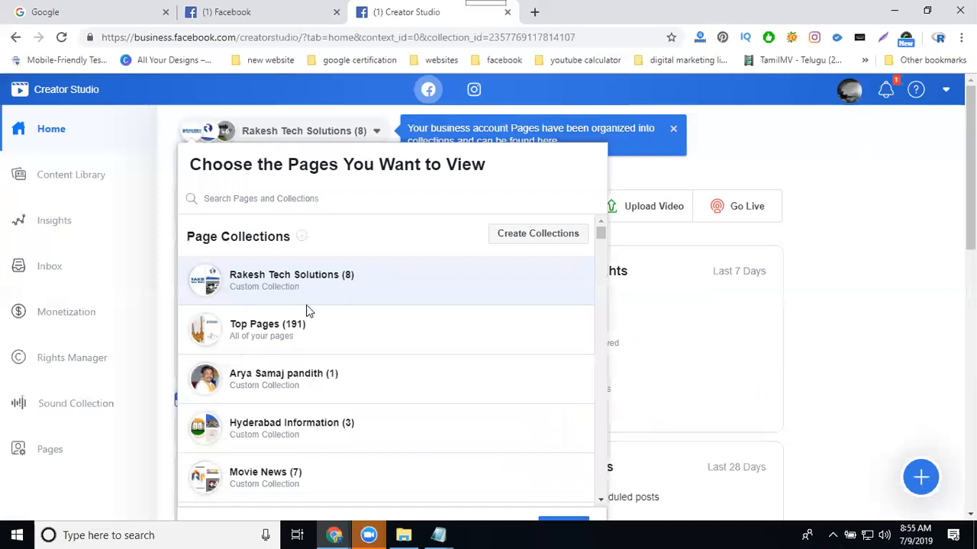
{"action": "mouse_move", "coordinate": [556, 286]}
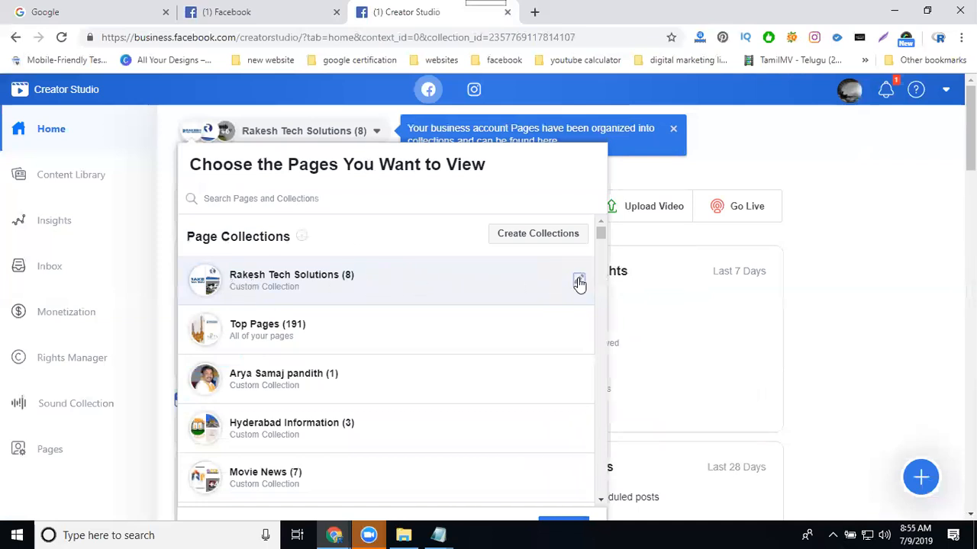
Edit the Rakesh Tech Solutions (8) collection via its pencil icon.
{"action": "left_click", "coordinate": [579, 282]}
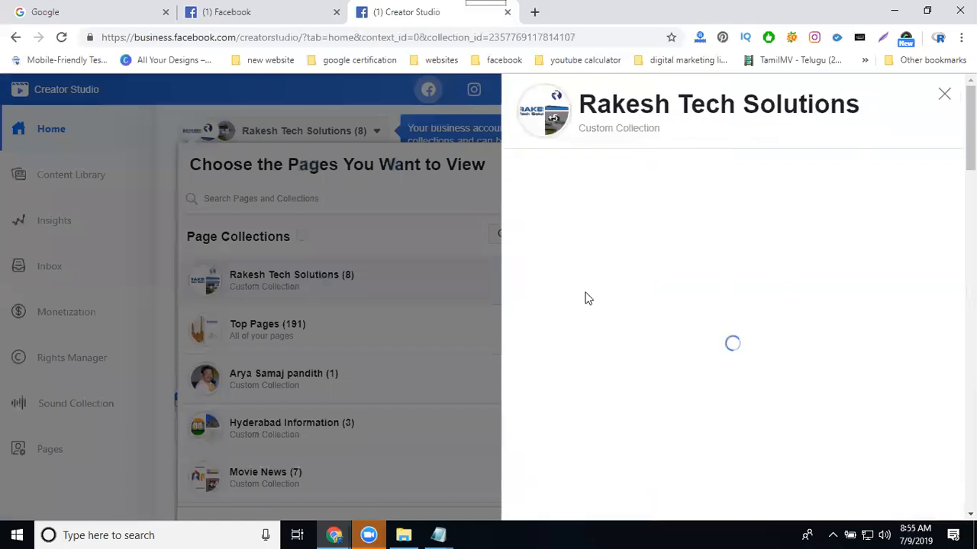
{"action": "mouse_move", "coordinate": [658, 306]}
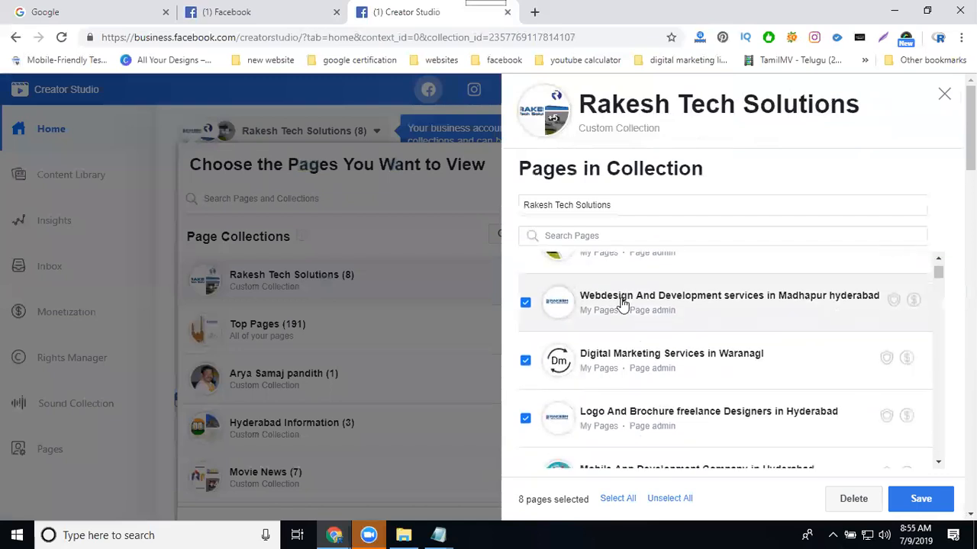
{"action": "scroll", "scroll_direction": "down", "scroll_amount": 3}
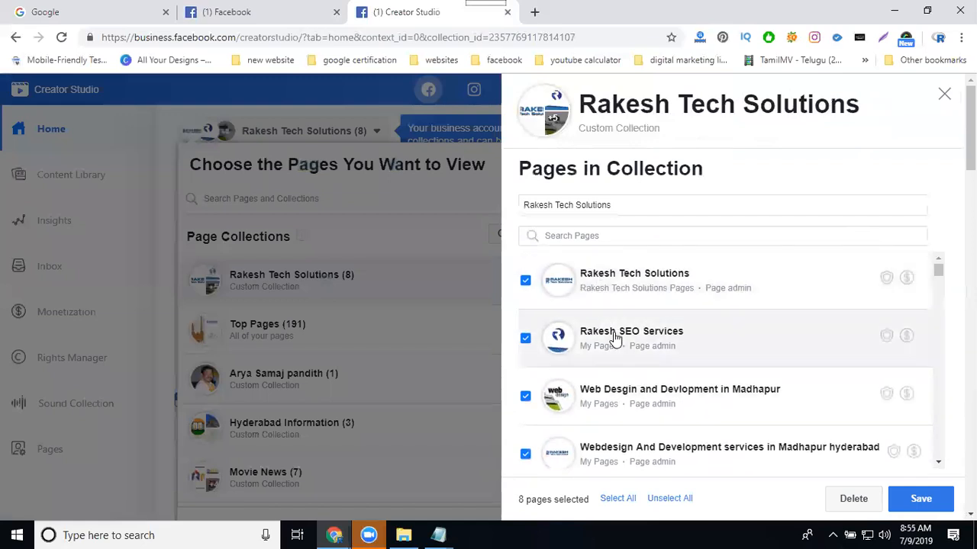
{"action": "scroll", "scroll_direction": "down", "scroll_amount": 3}
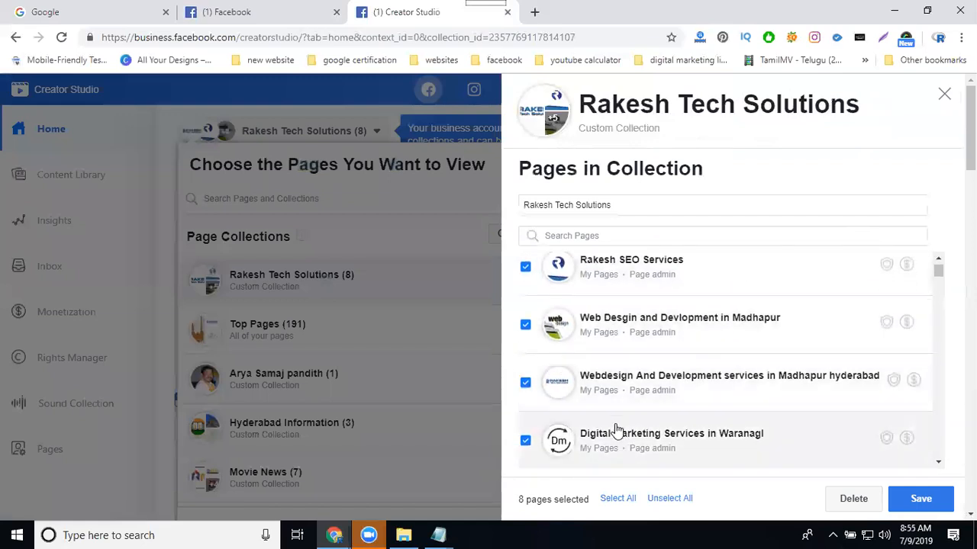
{"action": "scroll", "scroll_direction": "down", "scroll_amount": 3}
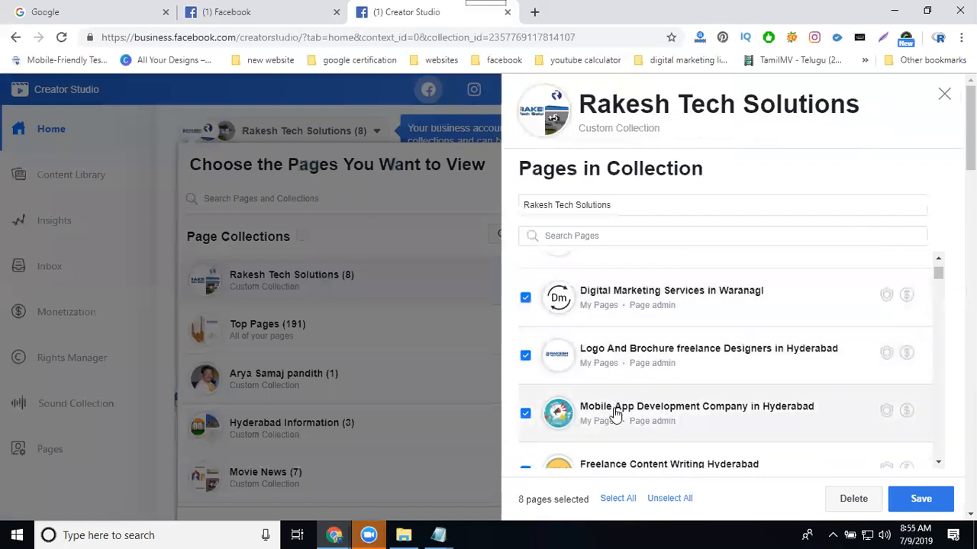
{"action": "left_click", "coordinate": [721, 236]}
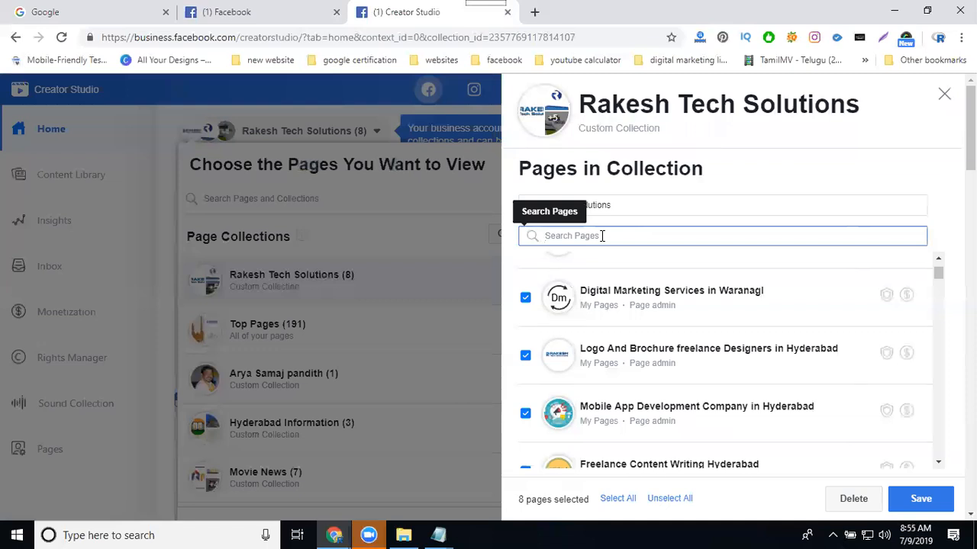
Search 'dig', add Digital Marketing Services With Best Price in hyderabad, and save.
{"action": "type", "text": "digital marketing serv"}
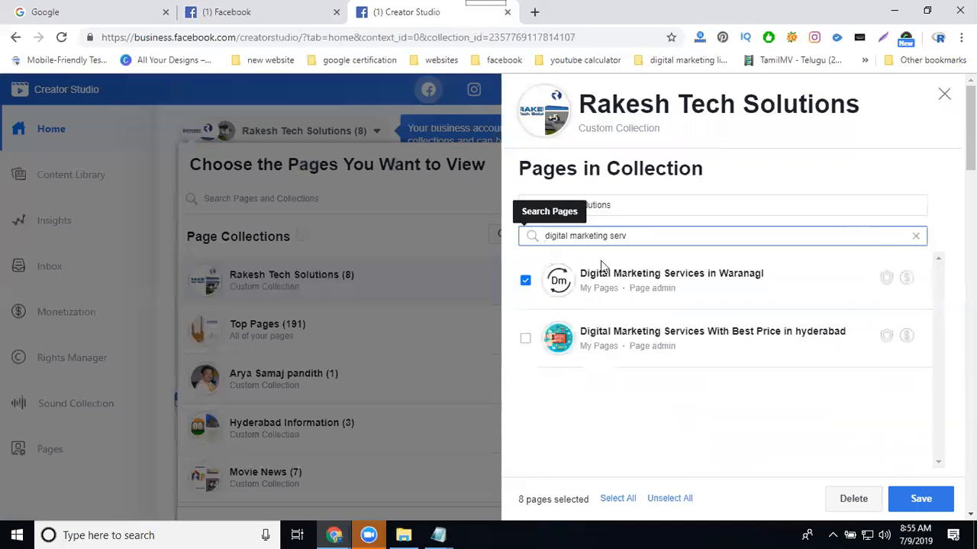
{"action": "left_click", "coordinate": [525, 338]}
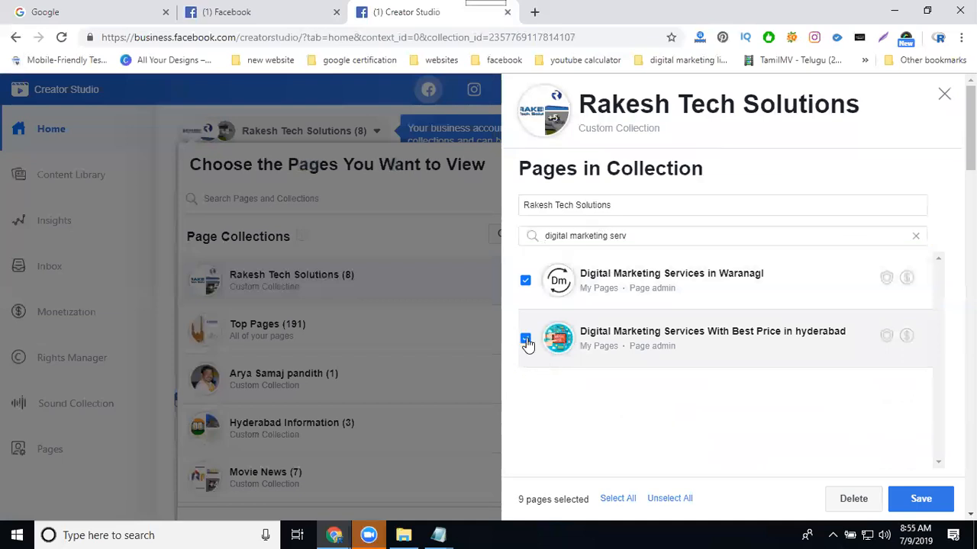
{"action": "left_click", "coordinate": [525, 338]}
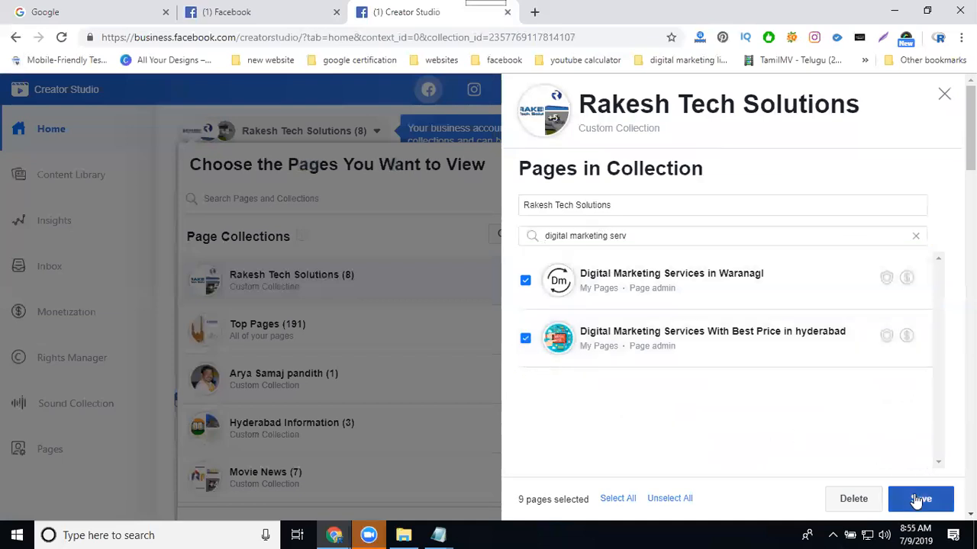
{"action": "mouse_move", "coordinate": [904, 472]}
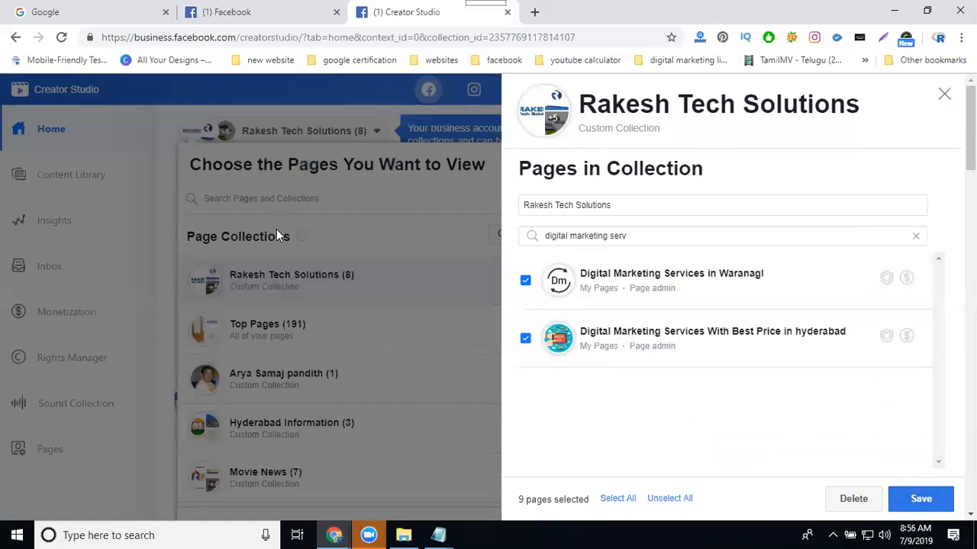
{"action": "mouse_move", "coordinate": [366, 142]}
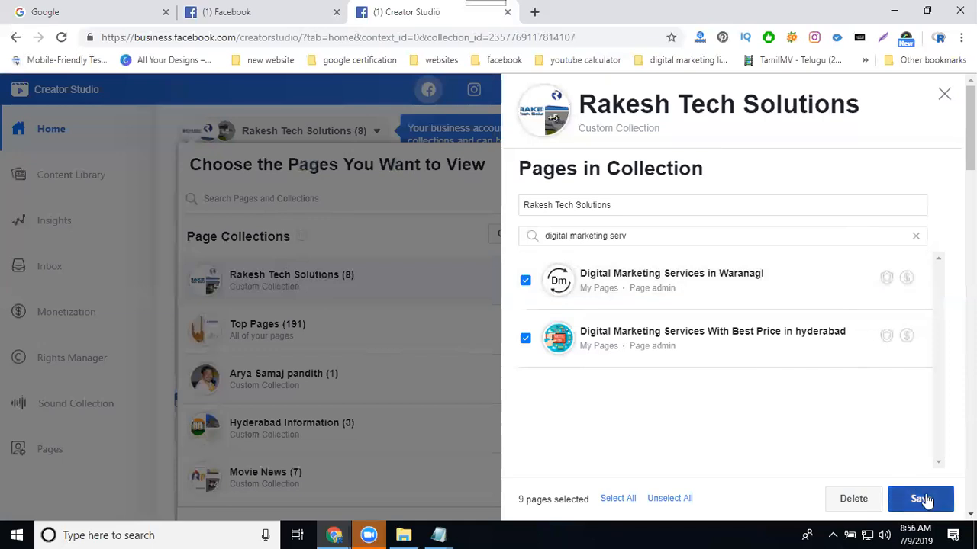
{"action": "left_click", "coordinate": [920, 498]}
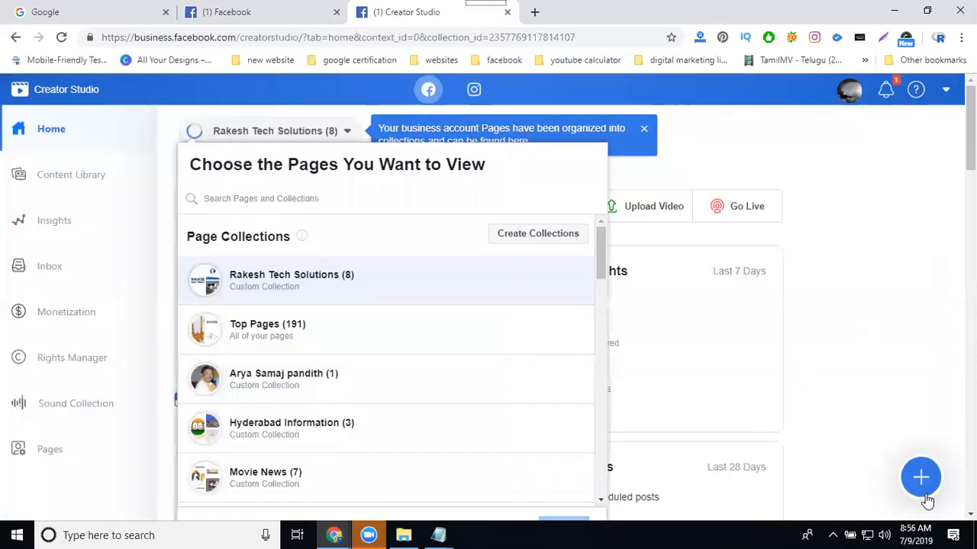
{"action": "mouse_move", "coordinate": [351, 288]}
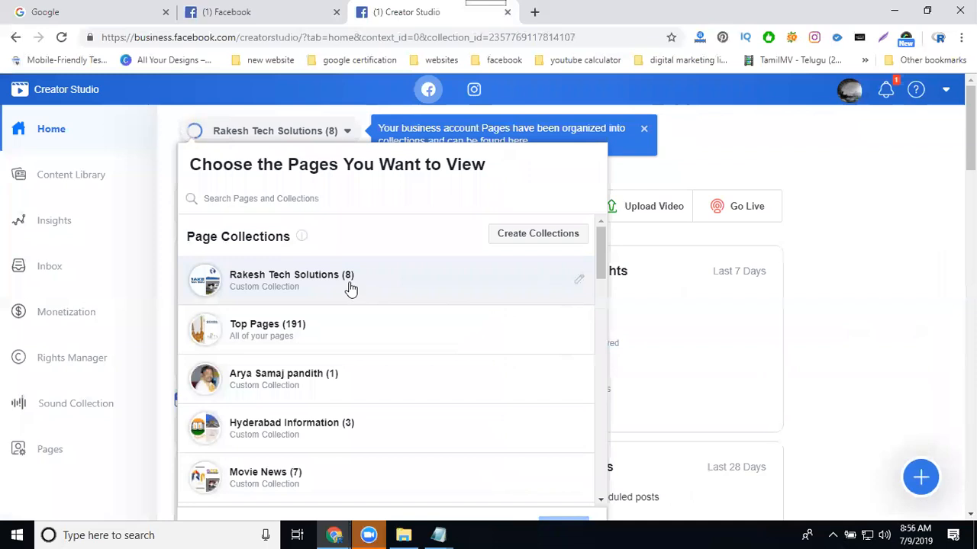
{"action": "mouse_move", "coordinate": [332, 150]}
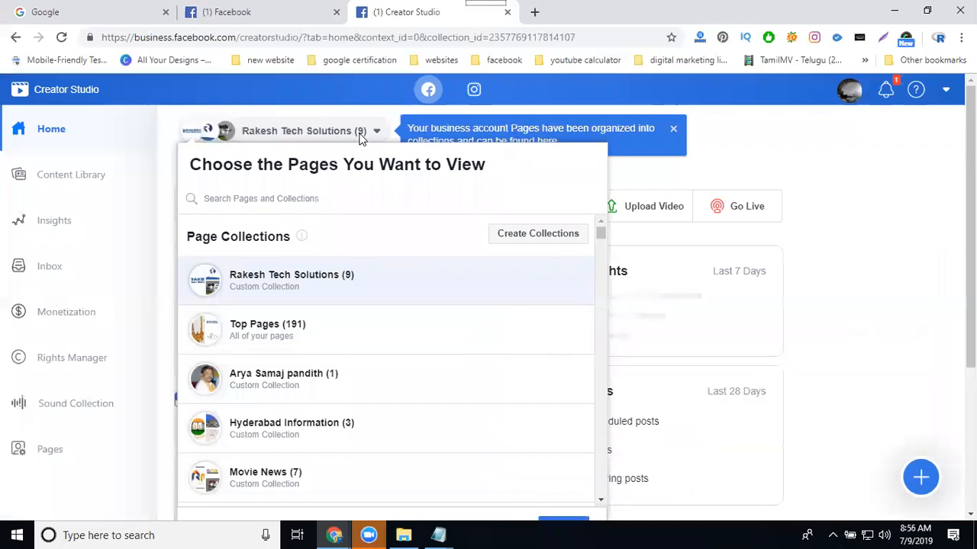
{"action": "mouse_move", "coordinate": [921, 477]}
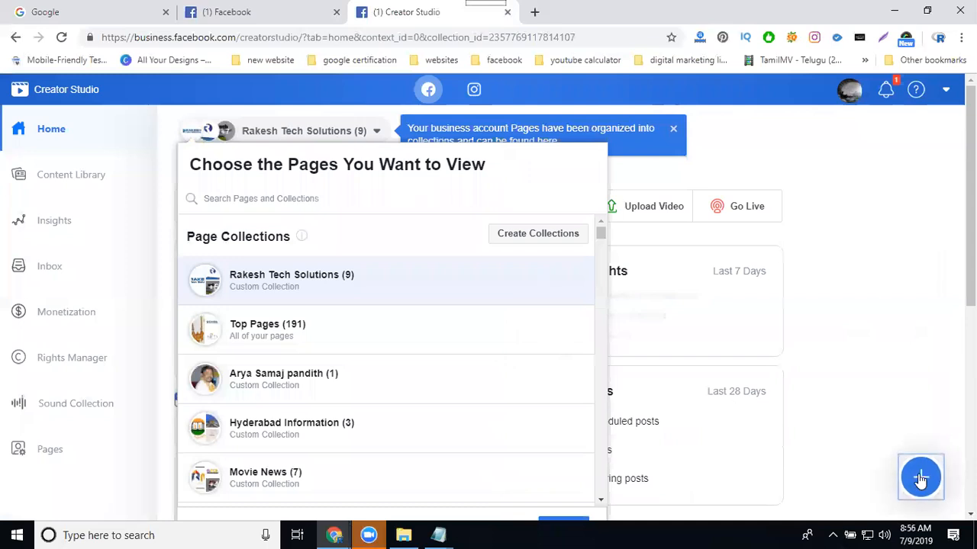
Create a post from the Digital Marketing Services page reading '#digitalmarketing services'.
{"action": "left_click", "coordinate": [921, 477]}
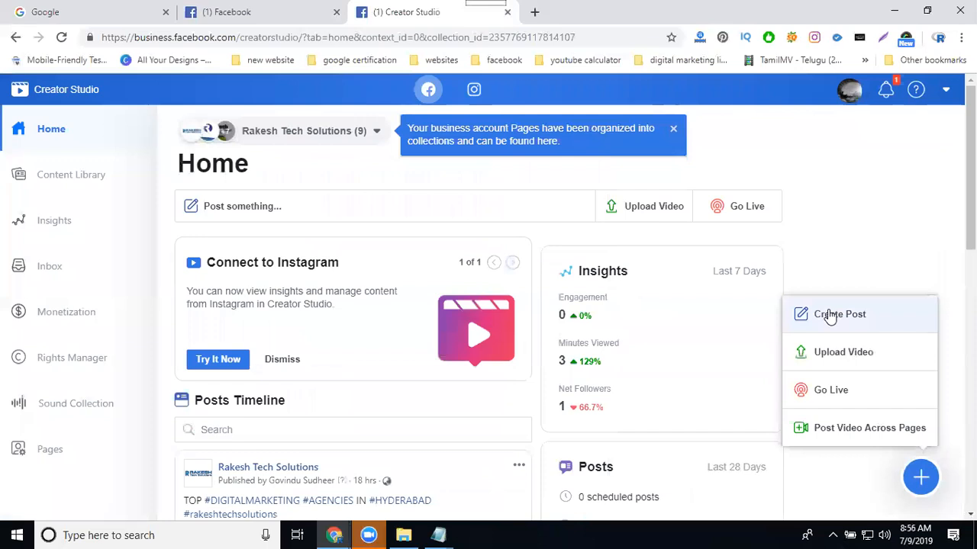
{"action": "left_click", "coordinate": [839, 314]}
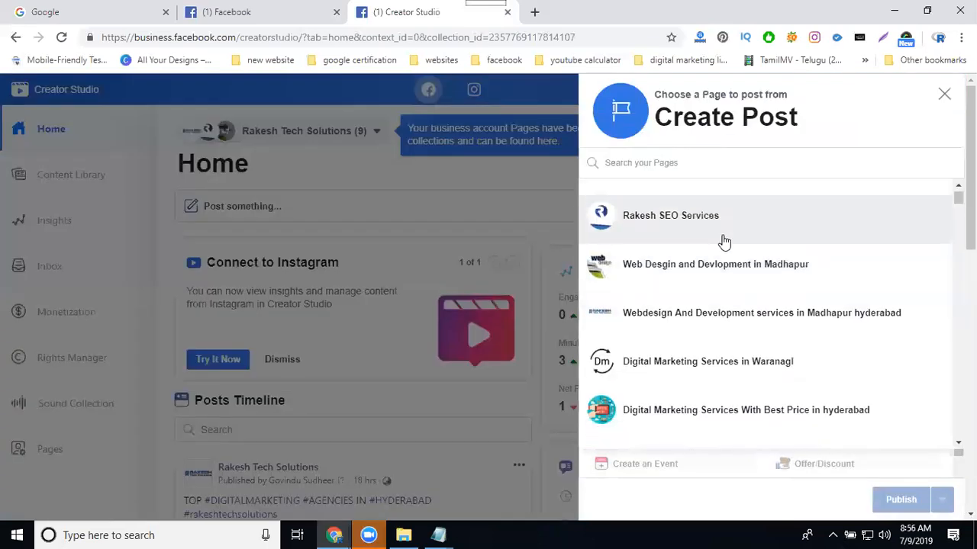
{"action": "left_click", "coordinate": [746, 410]}
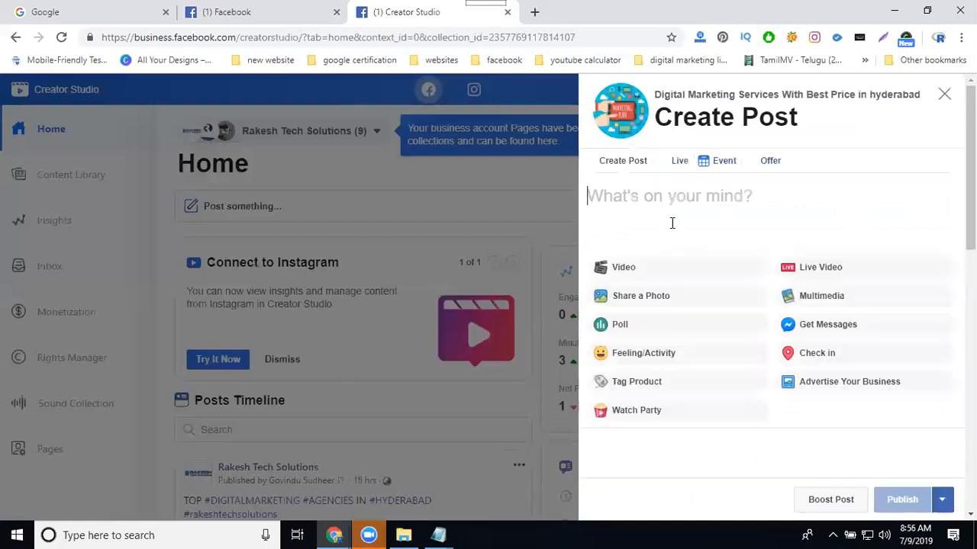
{"action": "type", "text": "#d"}
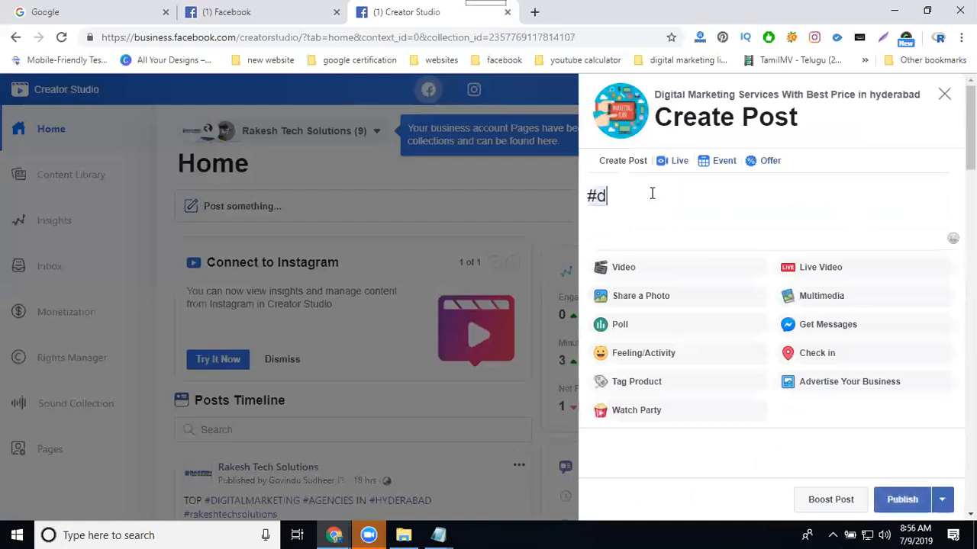
{"action": "type", "text": "igit"}
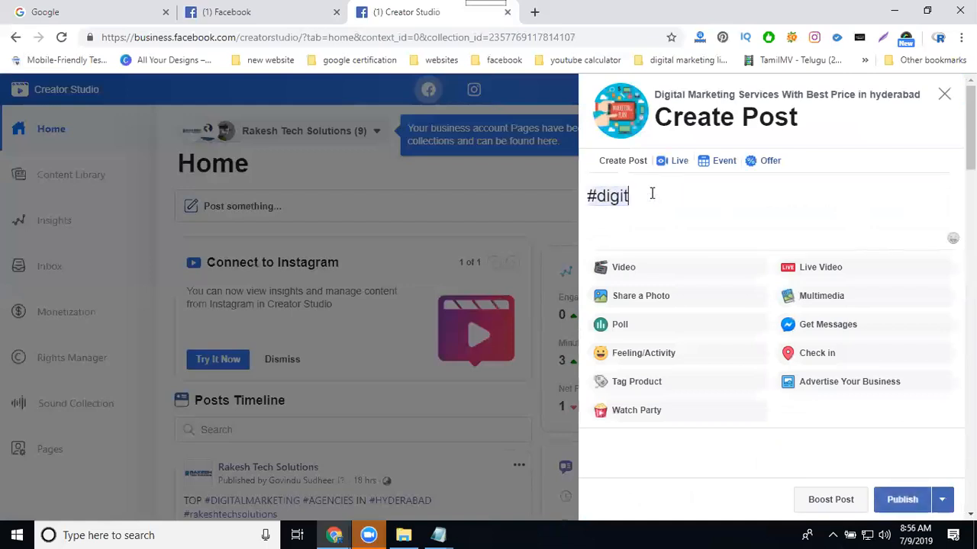
{"action": "type", "text": "almarketing services"}
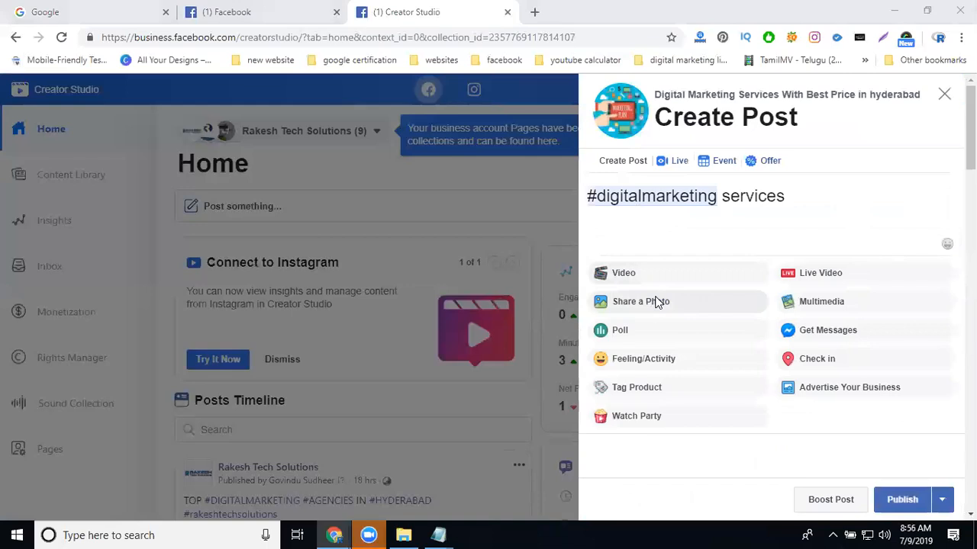
Attach the gachibowli image from E:\Projects\rts services 2019 as the post's photo.
{"action": "left_click", "coordinate": [640, 302]}
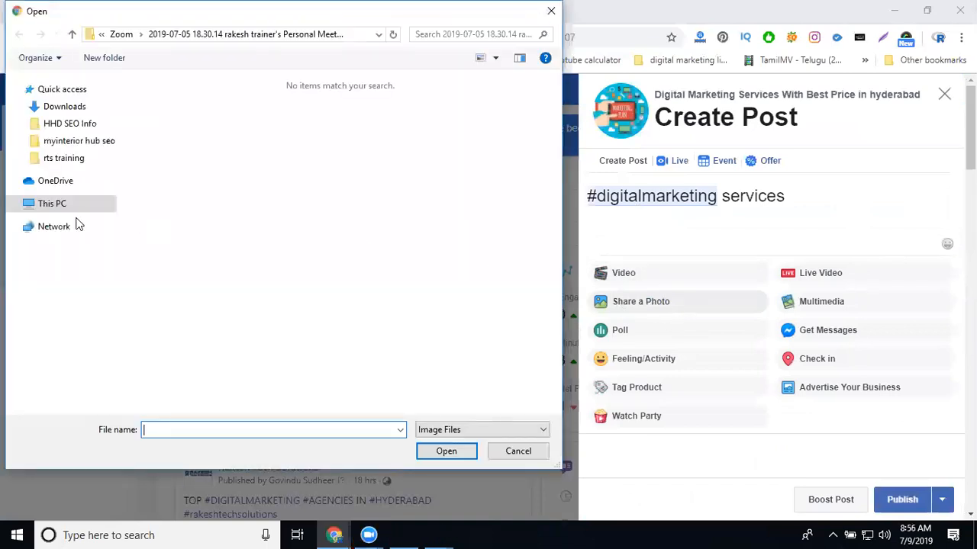
{"action": "left_click", "coordinate": [52, 203]}
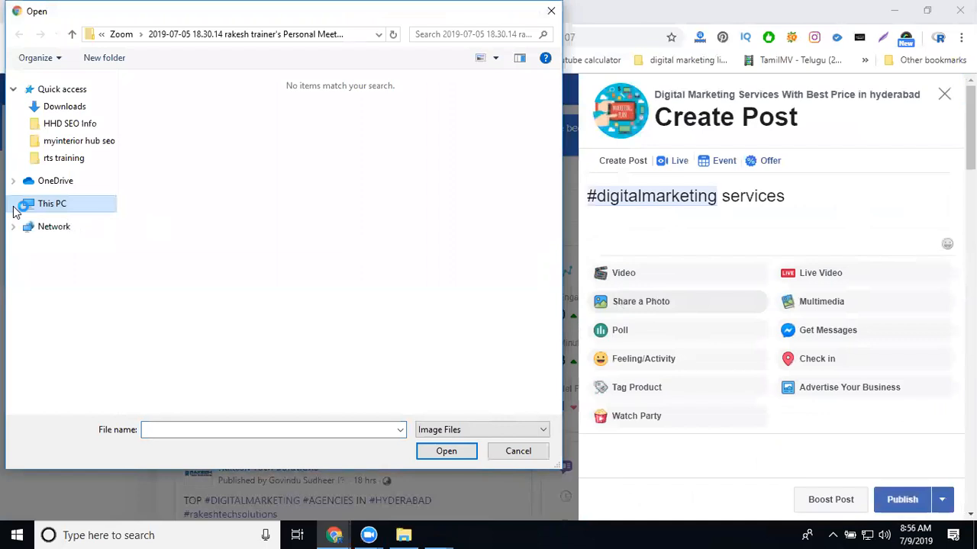
{"action": "left_click", "coordinate": [13, 204]}
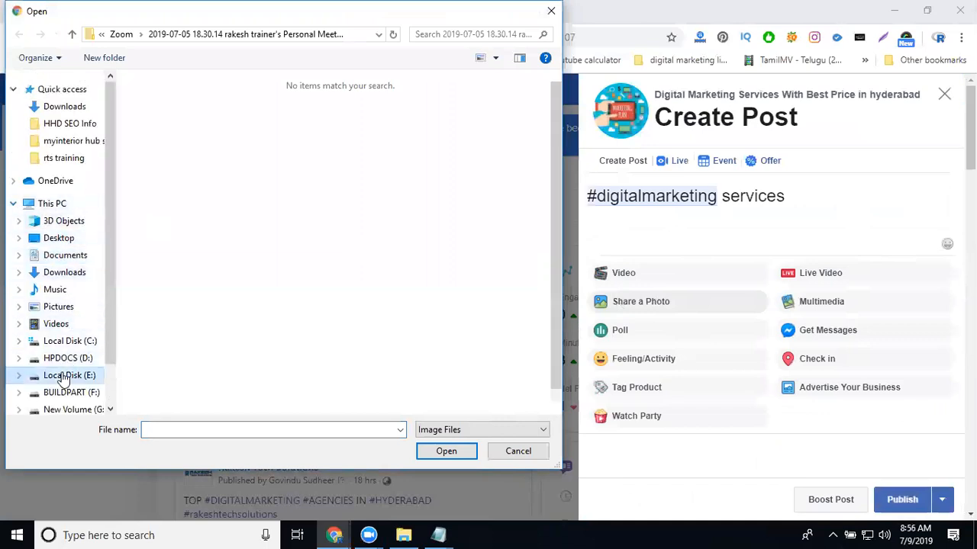
{"action": "left_click", "coordinate": [69, 375]}
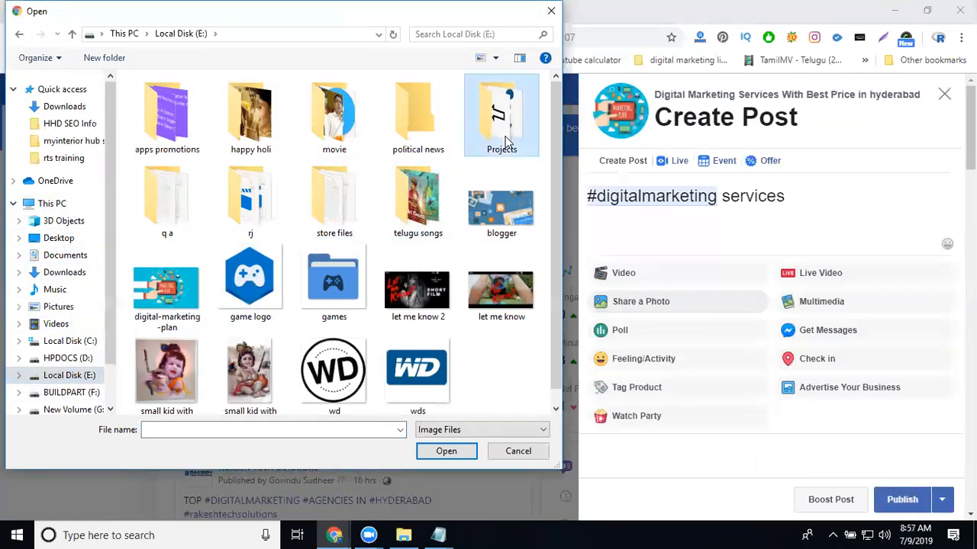
{"action": "double_click", "coordinate": [501, 114]}
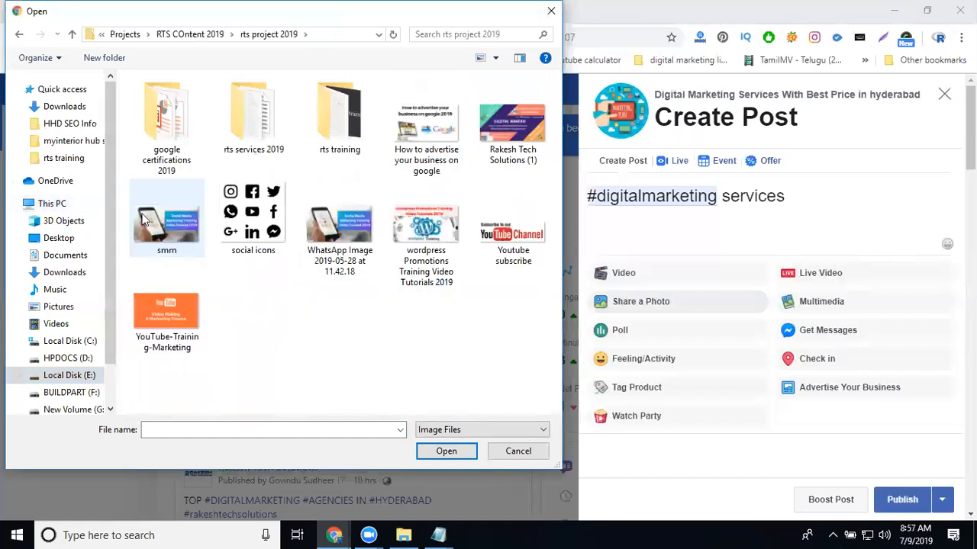
{"action": "double_click", "coordinate": [253, 114]}
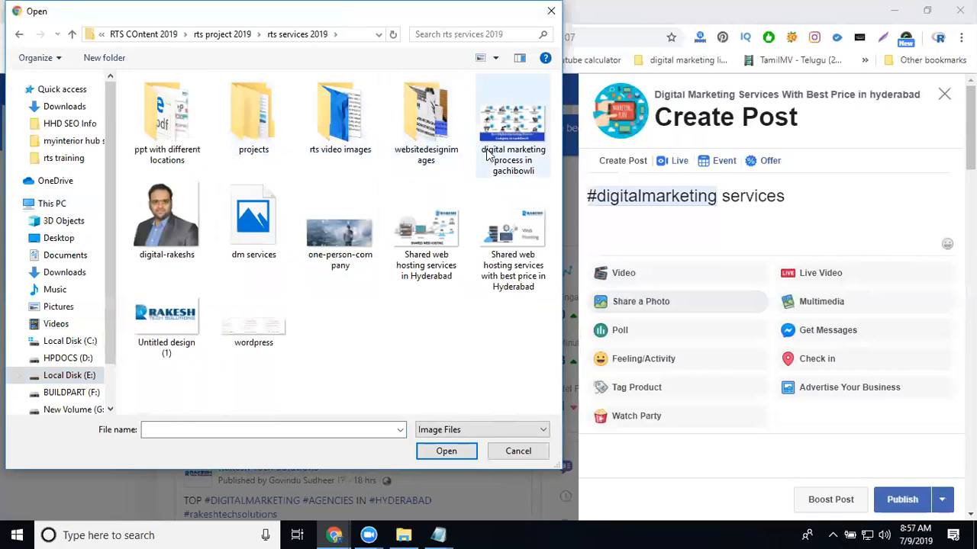
{"action": "left_click", "coordinate": [513, 115]}
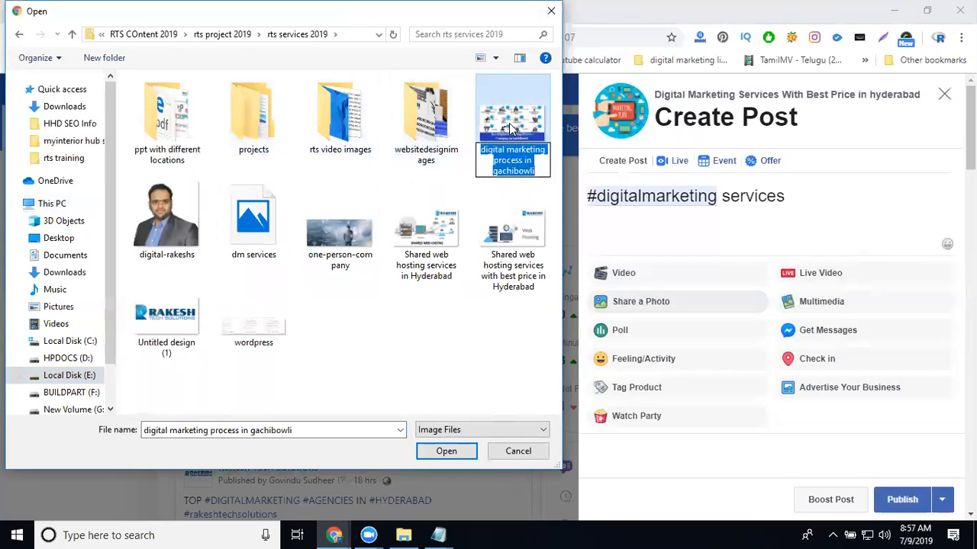
{"action": "left_click", "coordinate": [447, 451]}
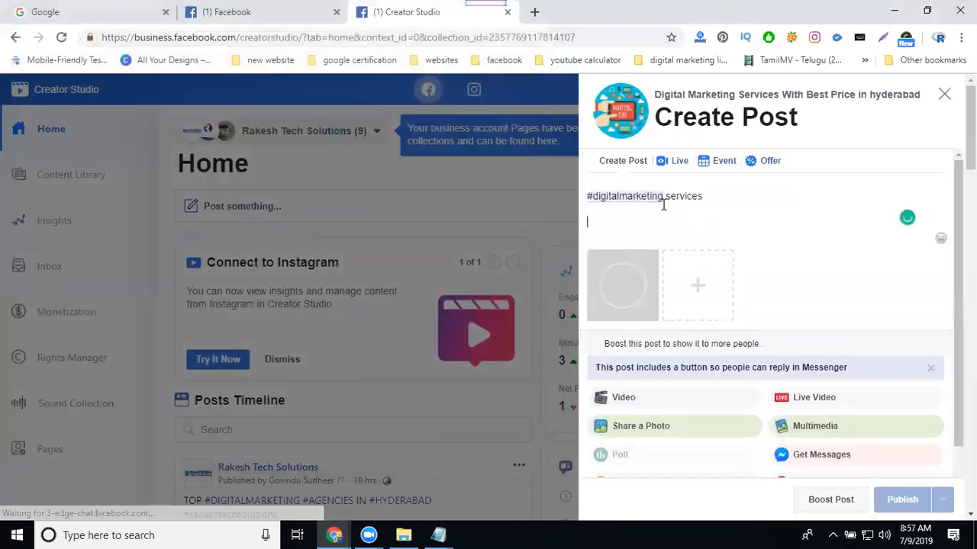
Open the Rakesh Tech Solutions website's Digital Marketing Services In Hyderabad page and copy its URL.
{"action": "left_click", "coordinate": [705, 12]}
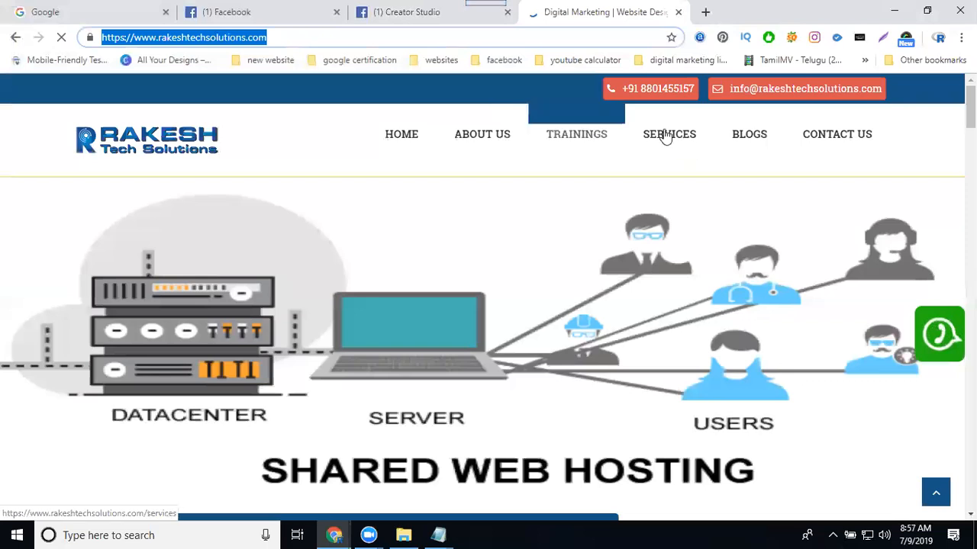
{"action": "left_click", "coordinate": [669, 134]}
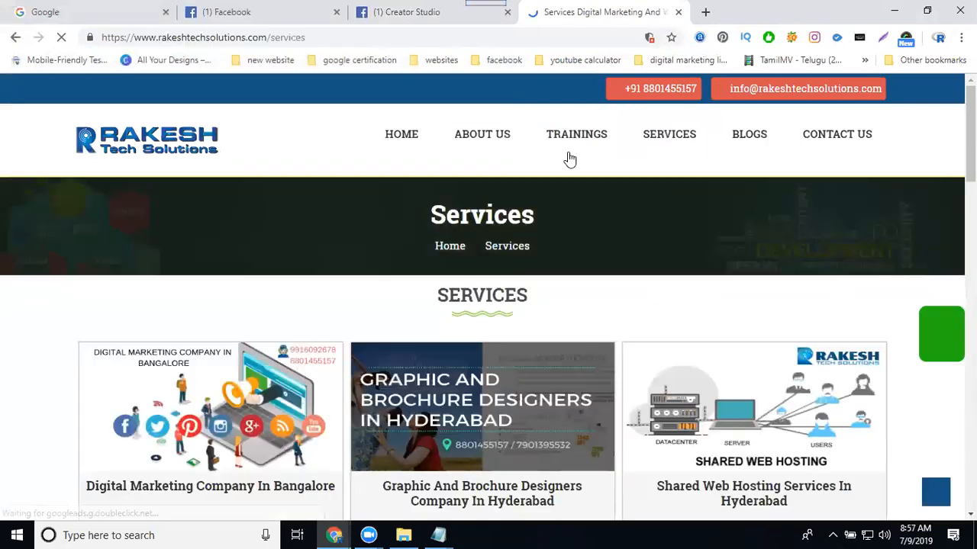
{"action": "scroll", "scroll_direction": "down", "scroll_amount": 3}
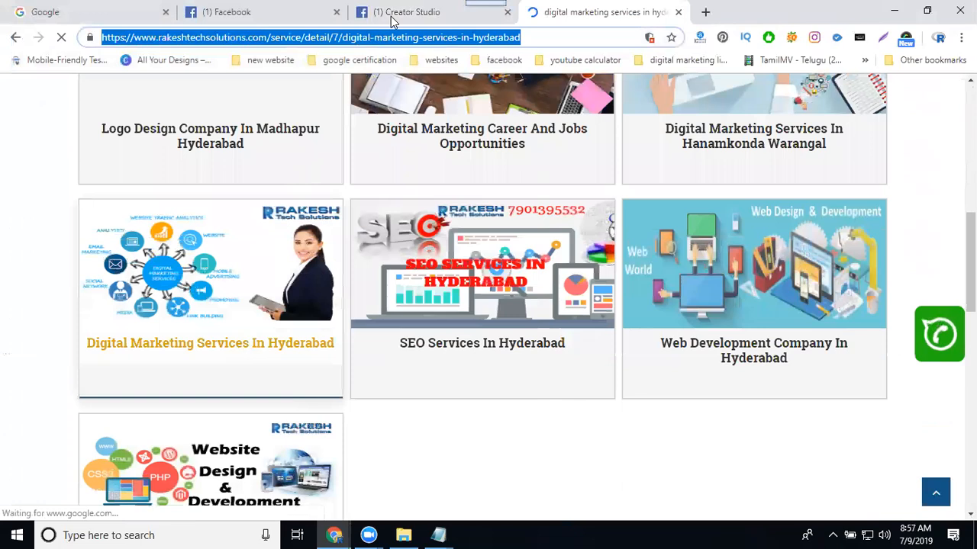
{"action": "left_click", "coordinate": [406, 12]}
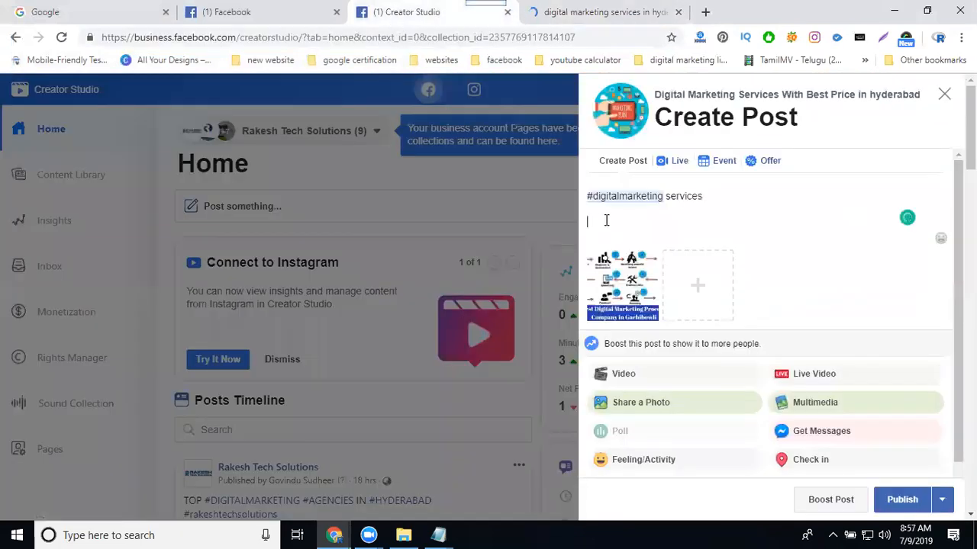
Paste the digital-marketing-services-in-hyderabad link and add hashtags #services and #rakeshtechsolutions.
{"action": "type", "text": "https://www.rakeshtechsolutions.com/service/detail/7/digital-marketing-services-in-hyderabad"}
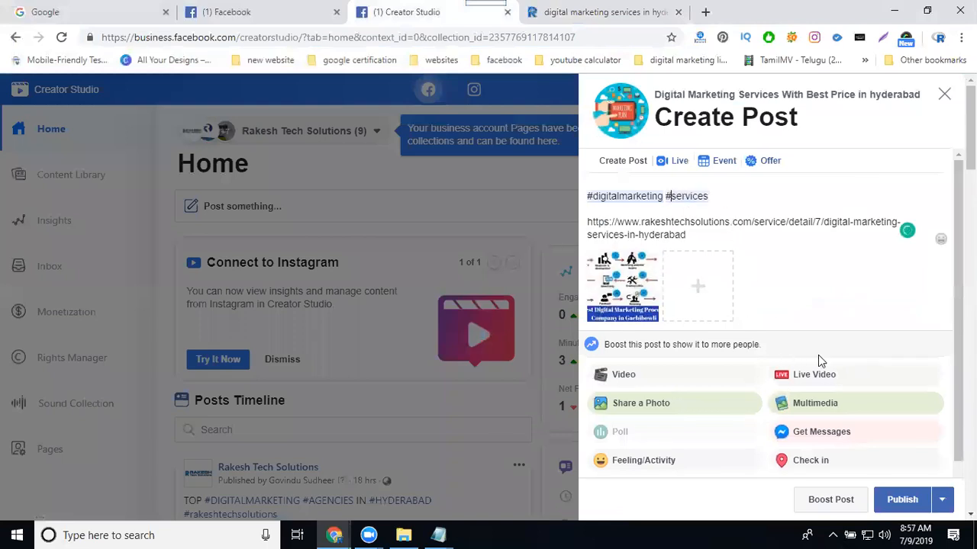
{"action": "mouse_move", "coordinate": [808, 265]}
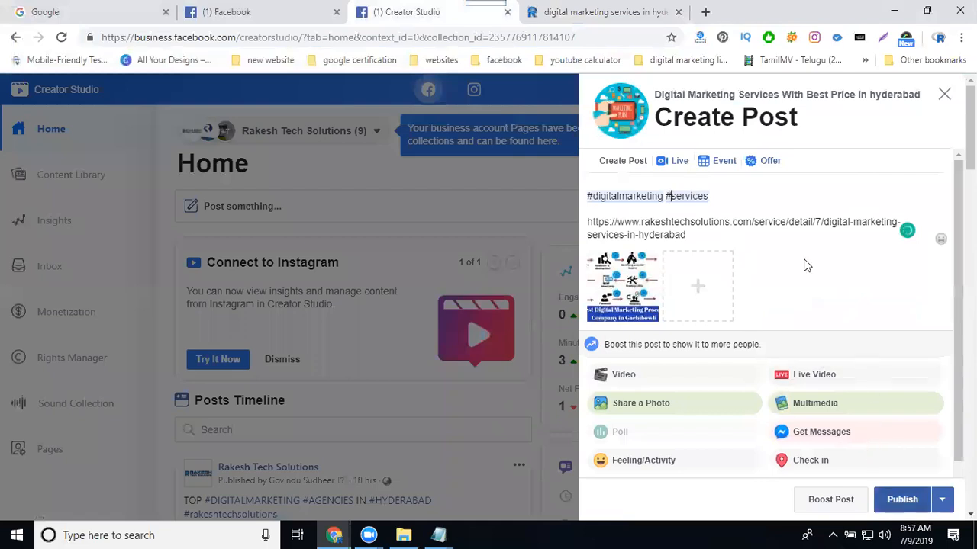
{"action": "type", "text": "#"}
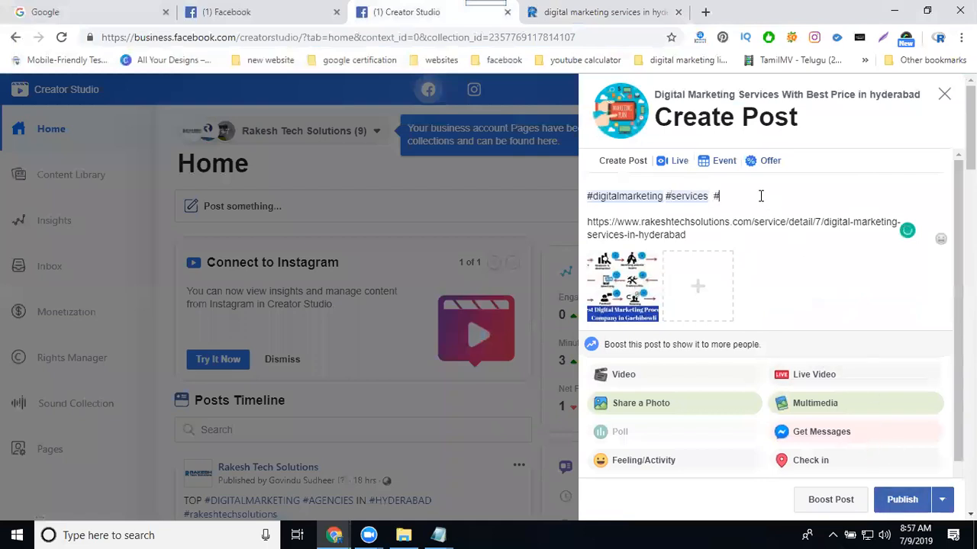
{"action": "type", "text": "rakeshte"}
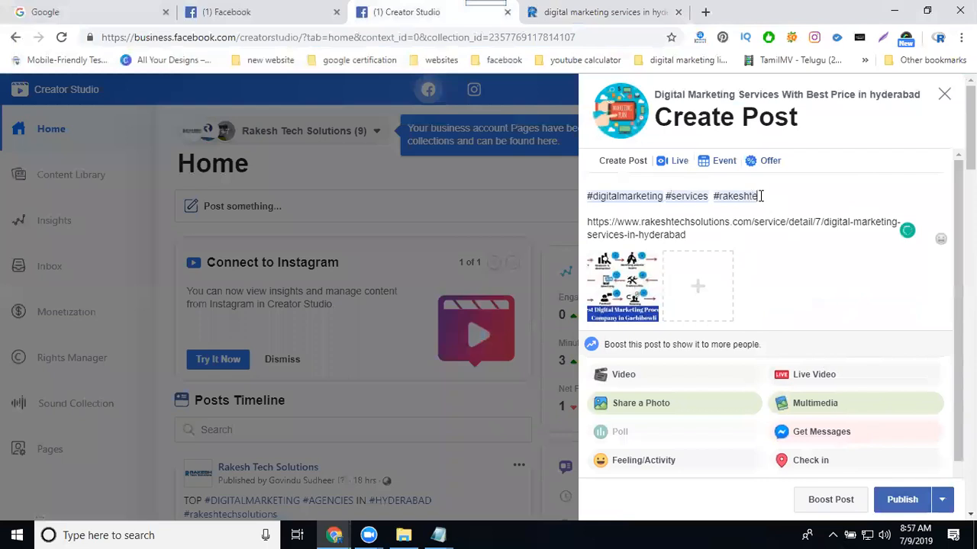
{"action": "type", "text": "chsolution"}
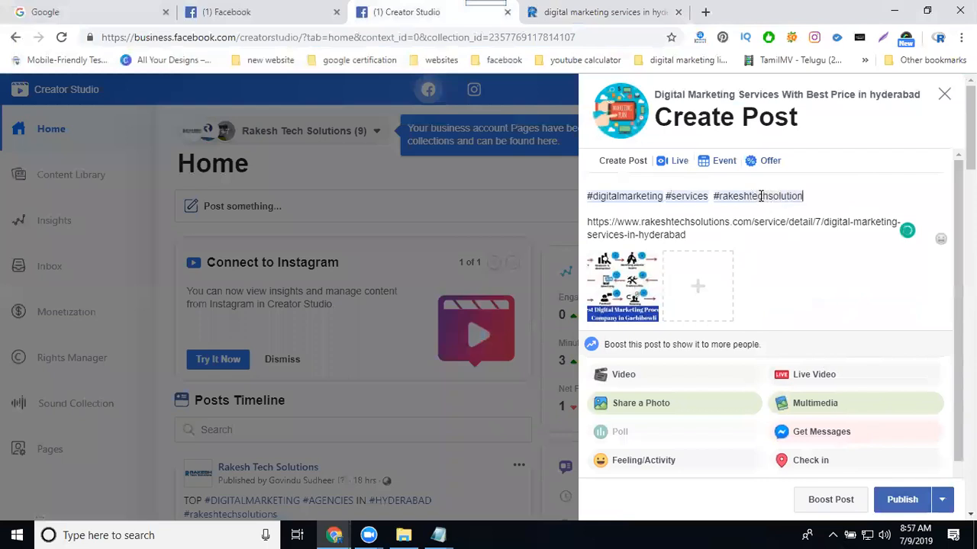
{"action": "type", "text": "s"}
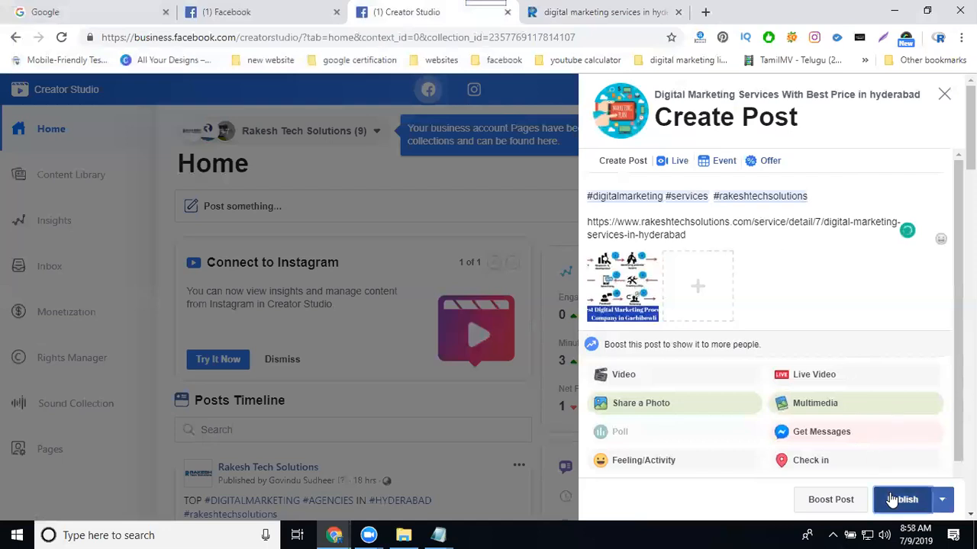
Publish the post and confirm it tops the Posts Timeline as 'Just now'.
{"action": "left_click", "coordinate": [902, 499]}
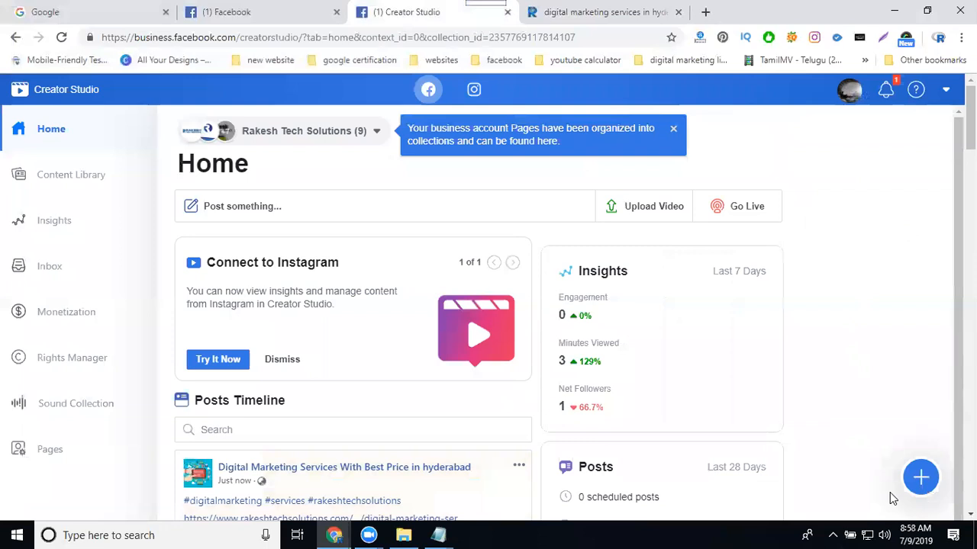
{"action": "scroll", "scroll_direction": "down", "scroll_amount": 3}
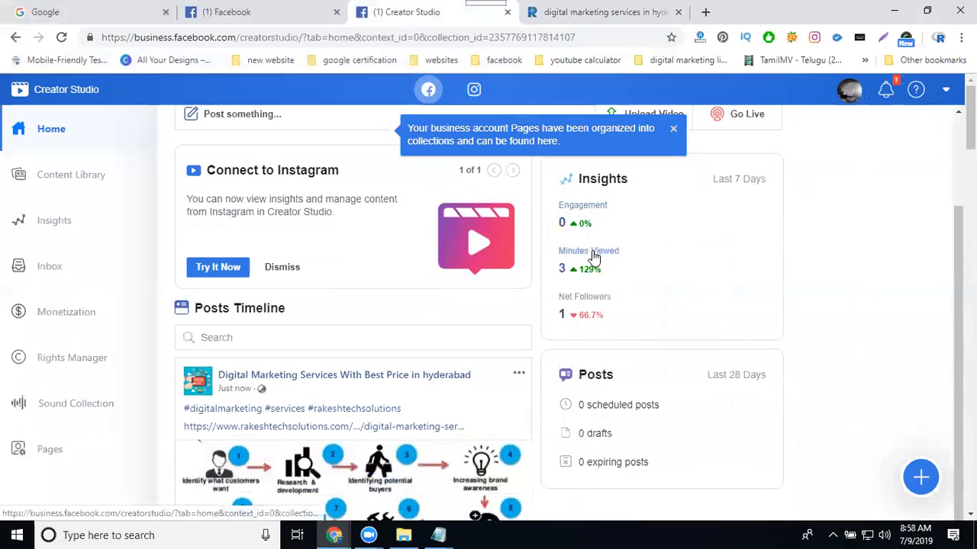
{"action": "mouse_move", "coordinate": [587, 307]}
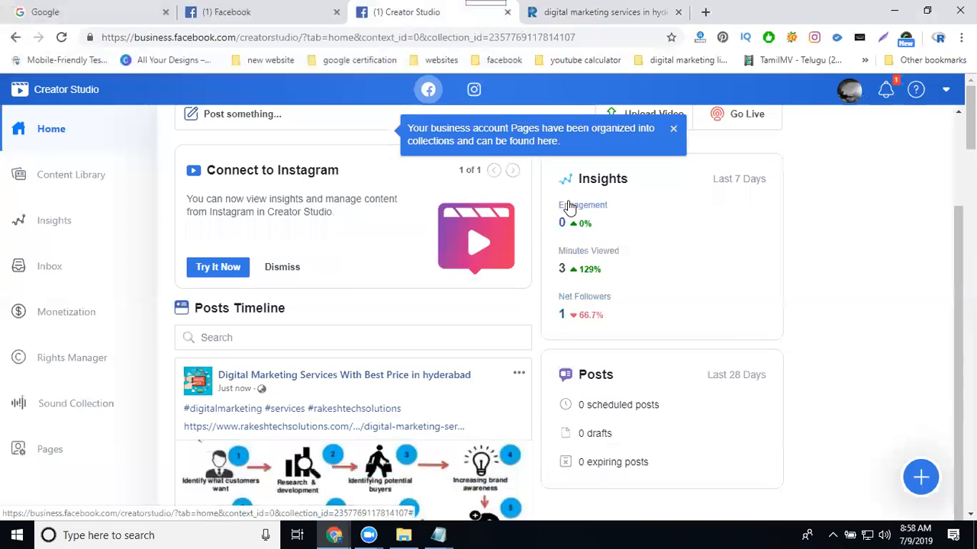
{"action": "mouse_move", "coordinate": [583, 296]}
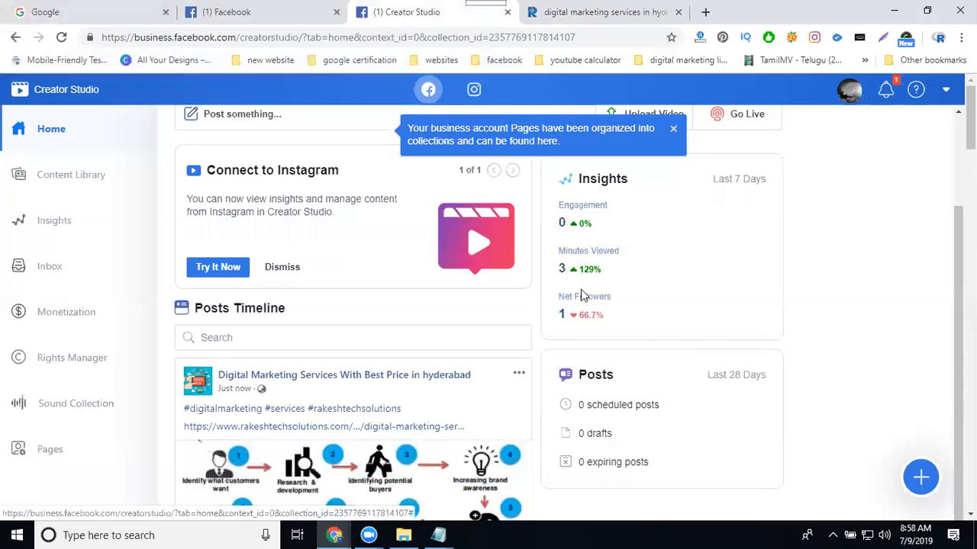
{"action": "mouse_move", "coordinate": [147, 319]}
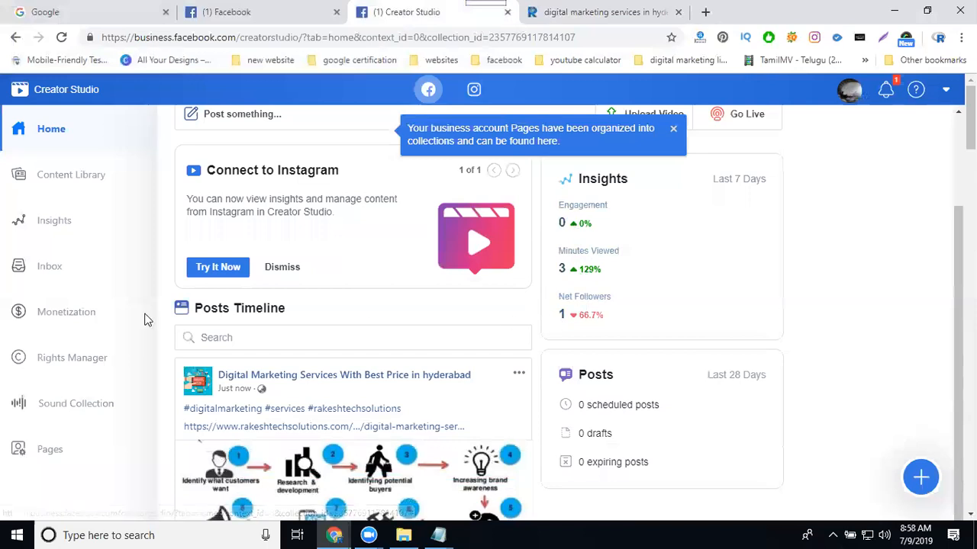
{"action": "mouse_move", "coordinate": [69, 317]}
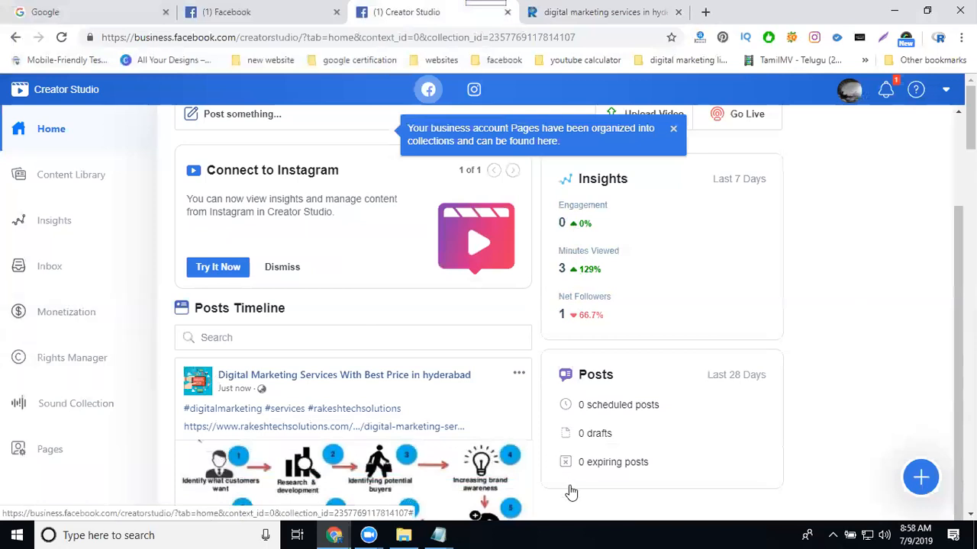
{"action": "mouse_move", "coordinate": [605, 528]}
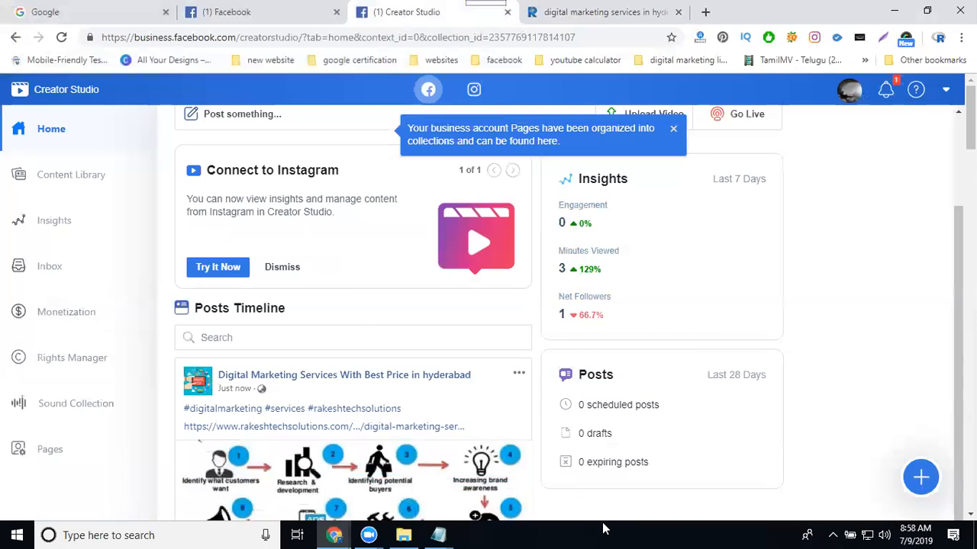